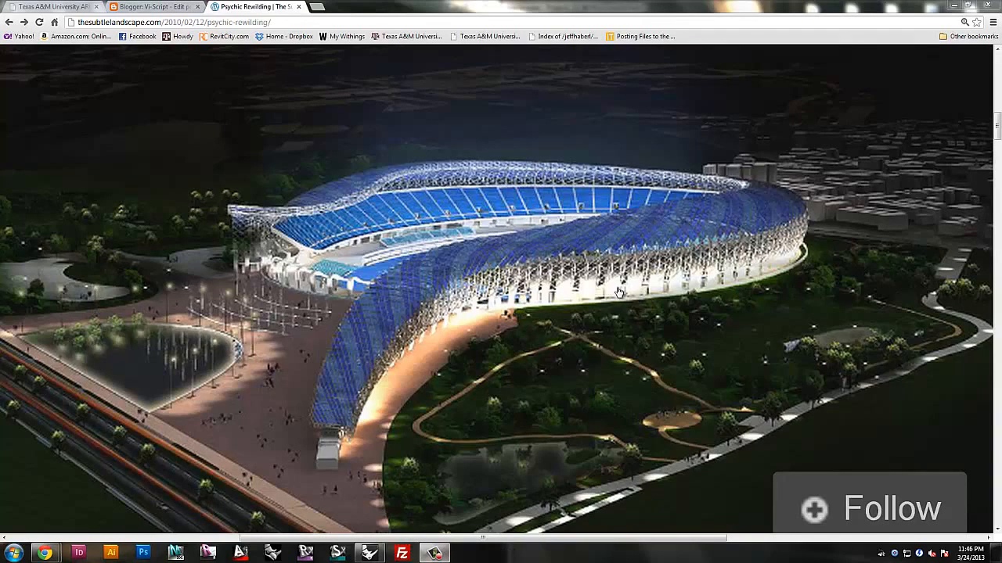
mouse_move(539, 171)
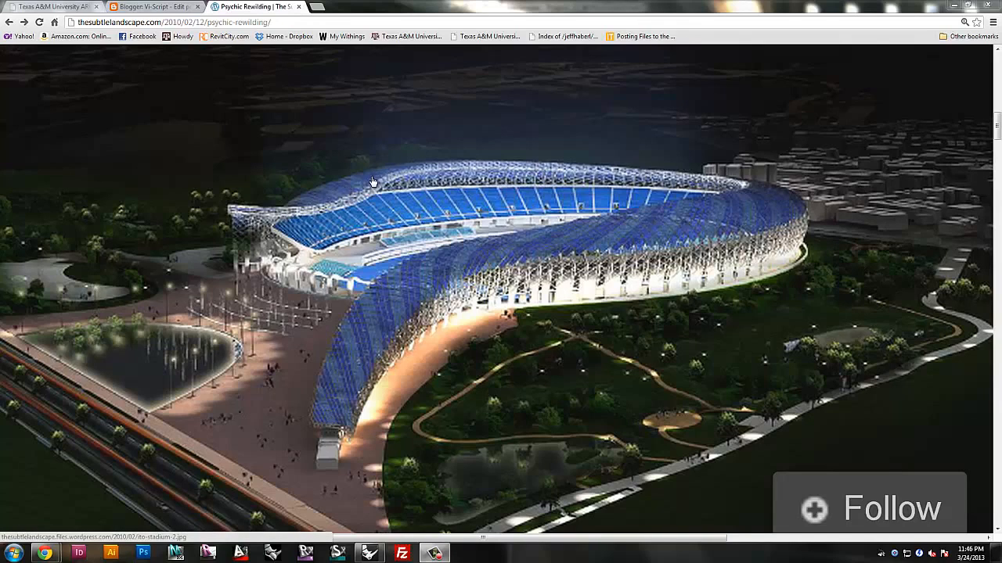
mouse_move(971, 9)
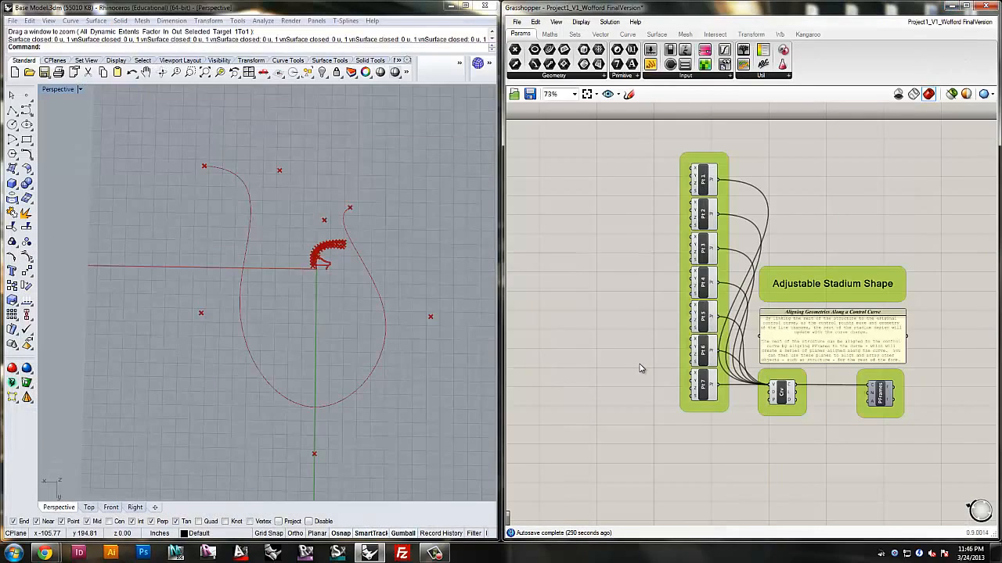
mouse_move(692, 430)
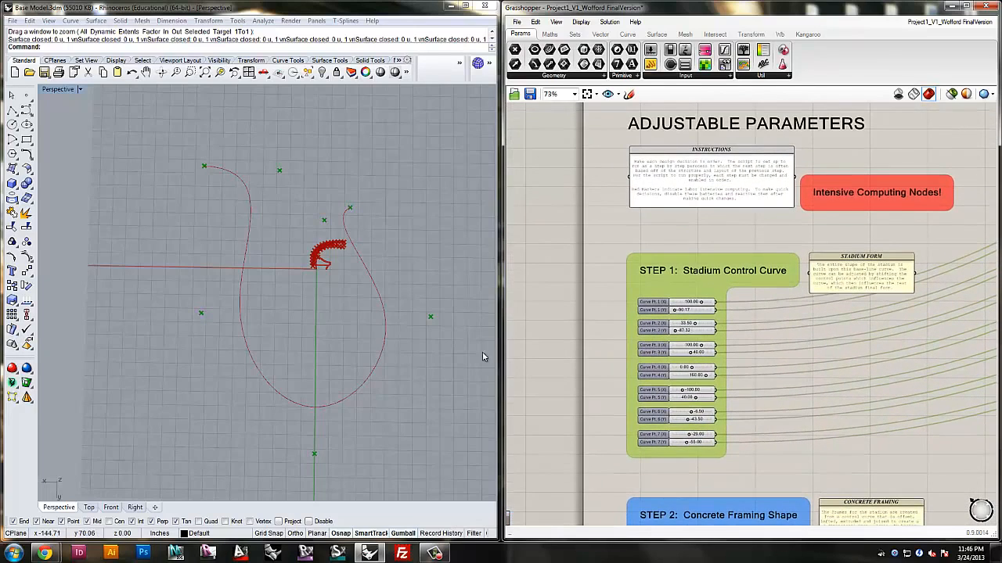
mouse_move(219, 189)
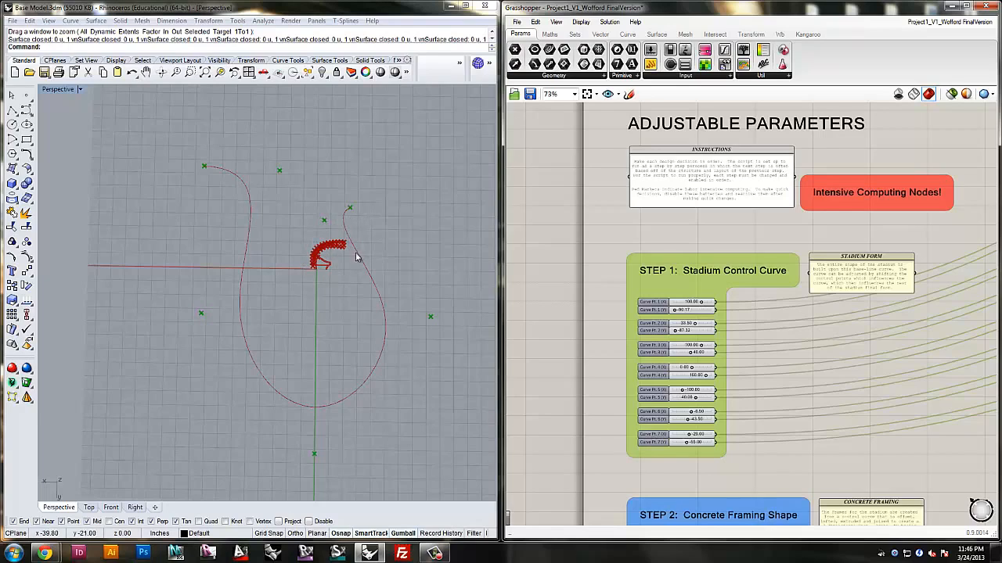
mouse_move(262, 393)
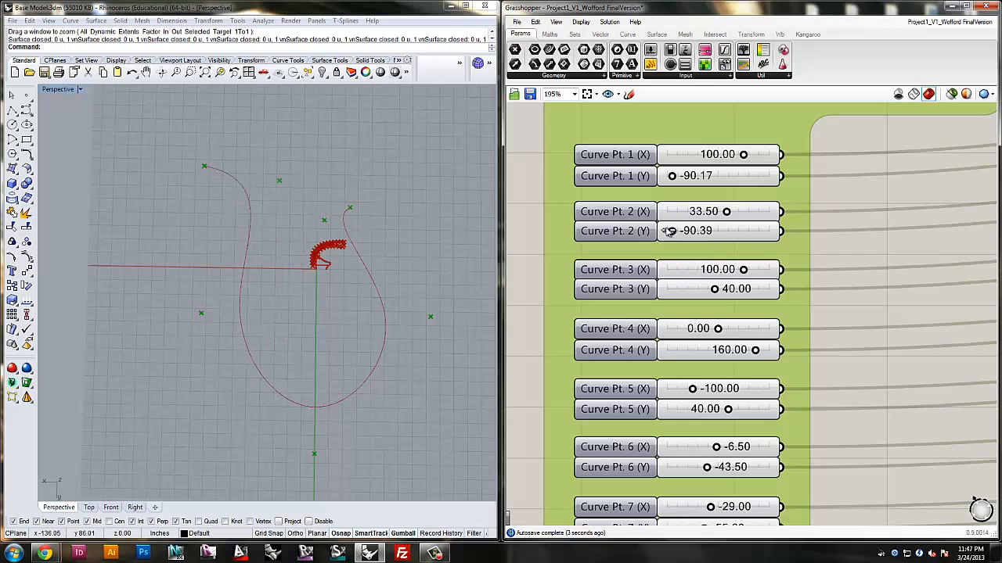
Step: Pan the Grasshopper canvas to bring the Crv and PFrames components into view
left_click_drag(718, 327, 696, 328)
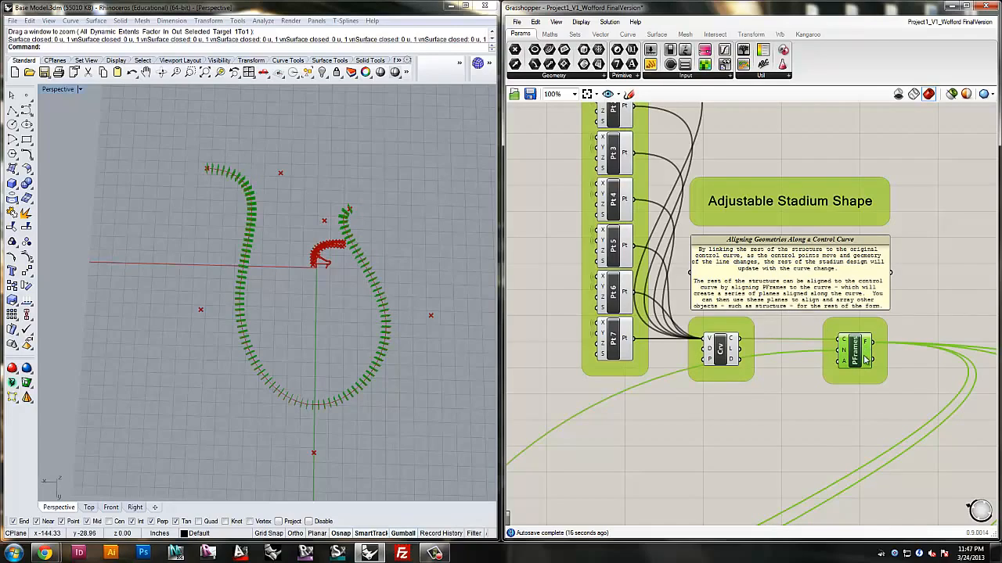
mouse_move(266, 348)
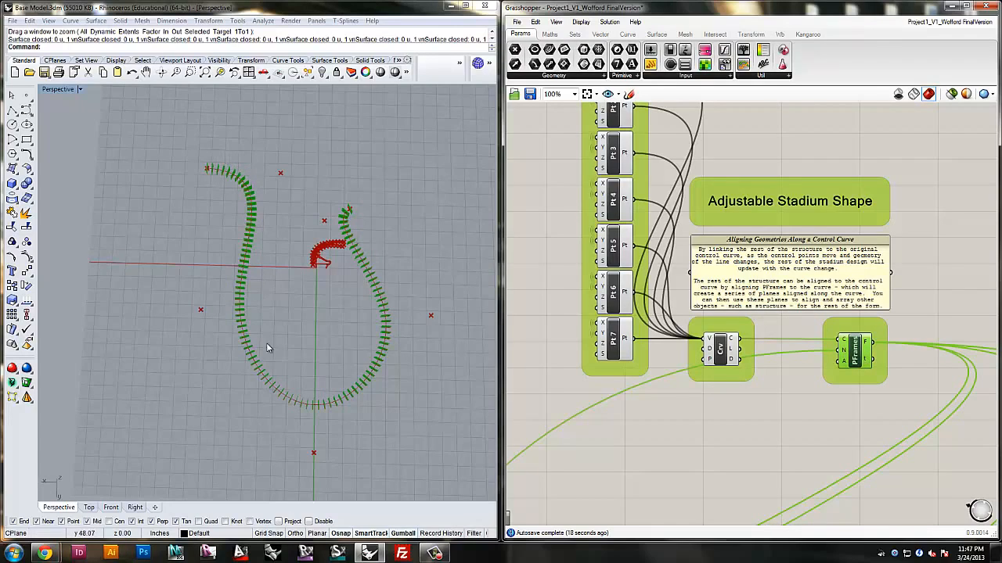
mouse_move(370, 250)
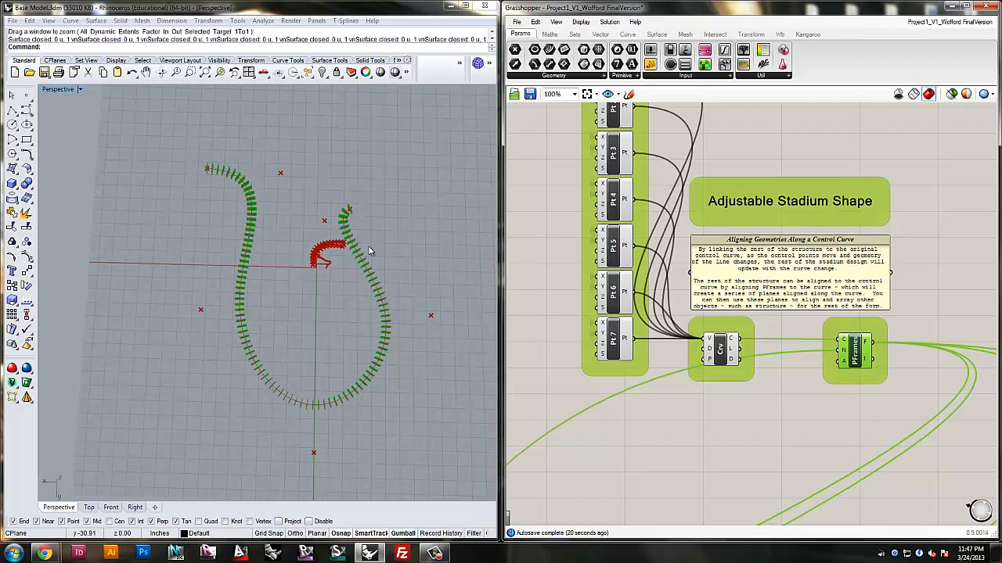
mouse_move(265, 296)
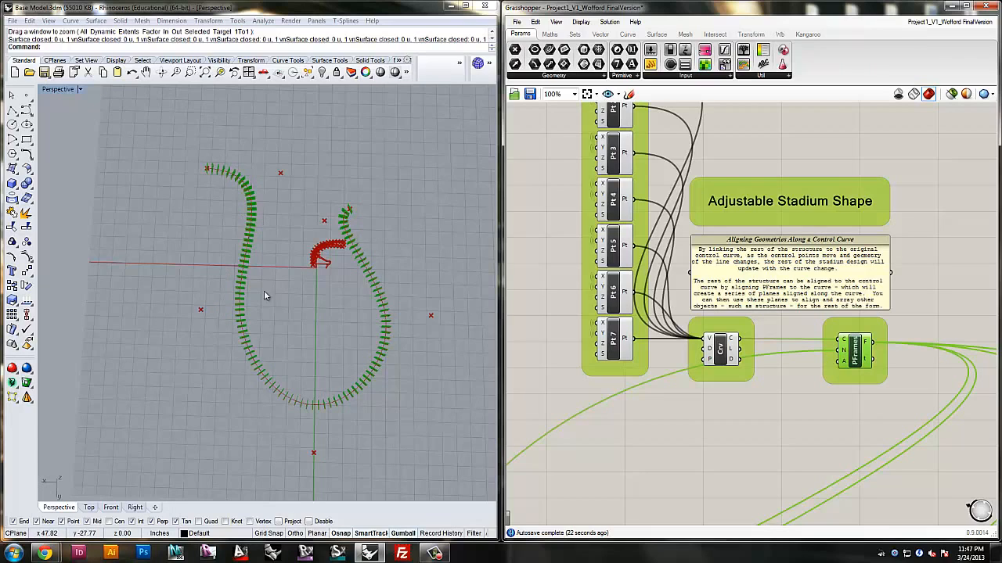
mouse_move(351, 226)
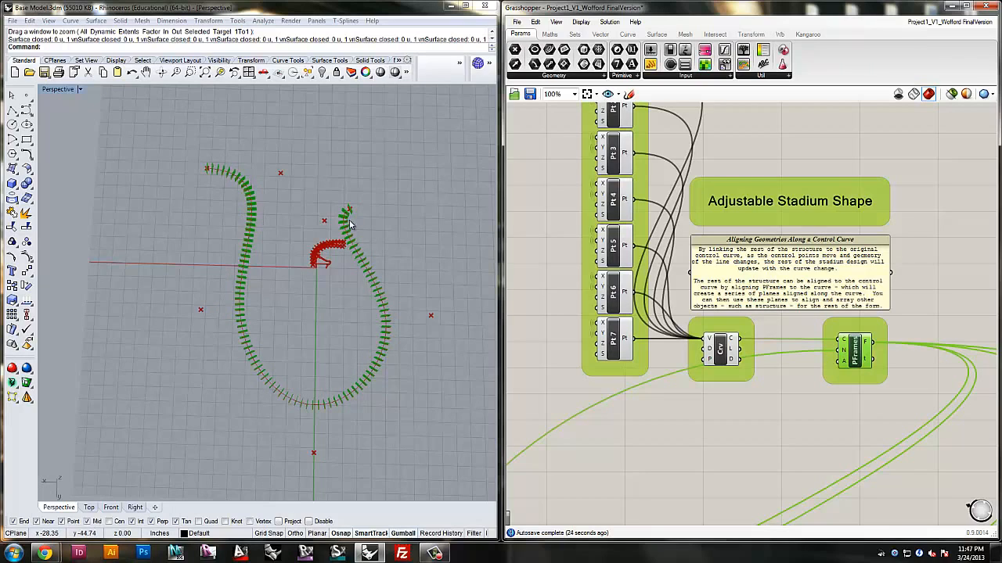
mouse_move(349, 220)
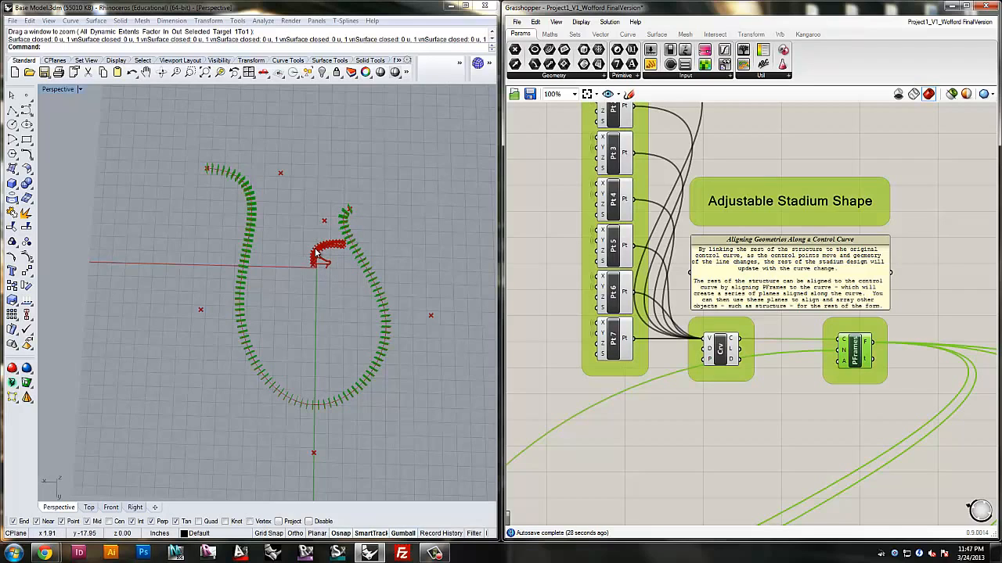
mouse_move(415, 307)
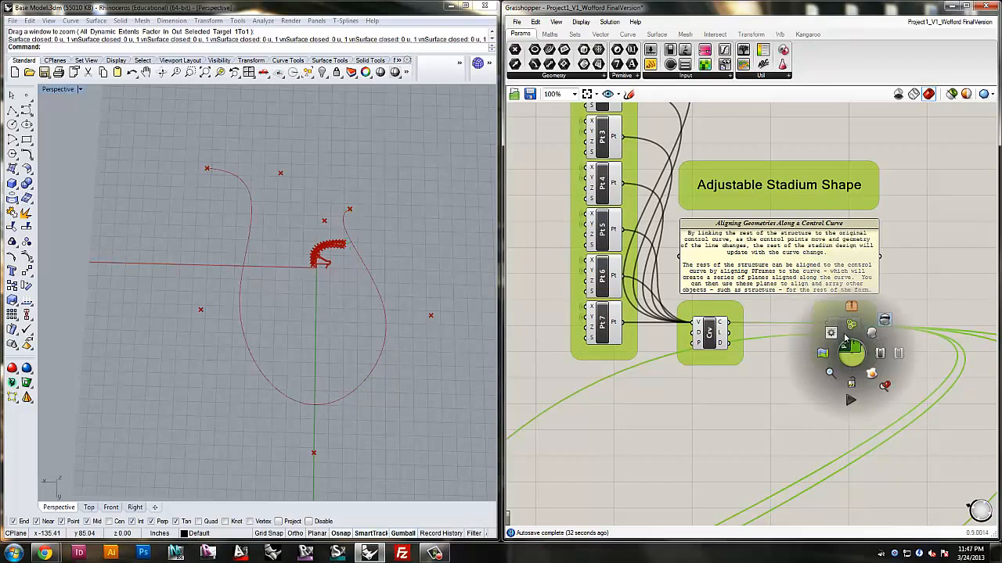
Step: Scroll the canvas to the Step 2 Concrete Framing Shape point sliders
scroll("down", 3)
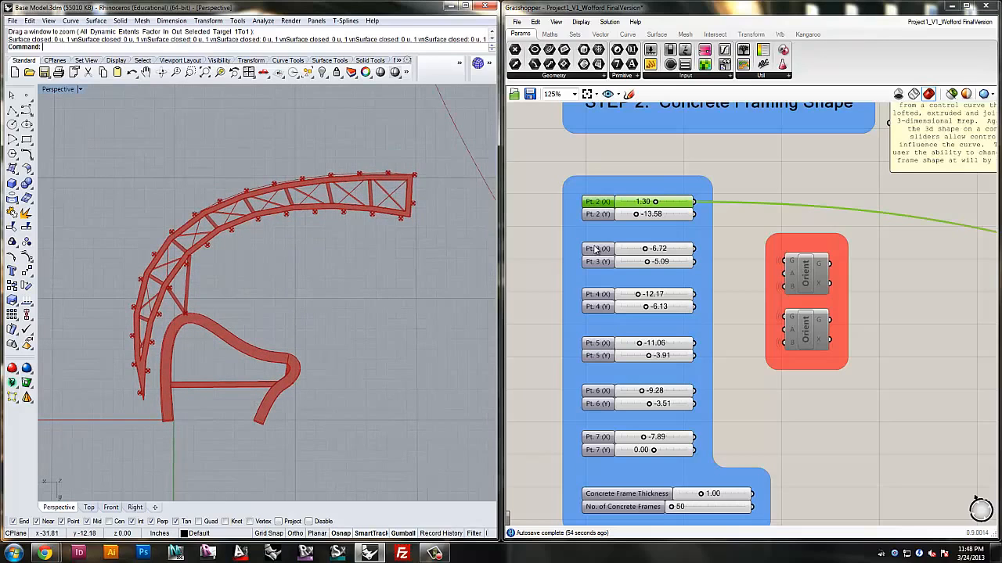
scroll("down", 3)
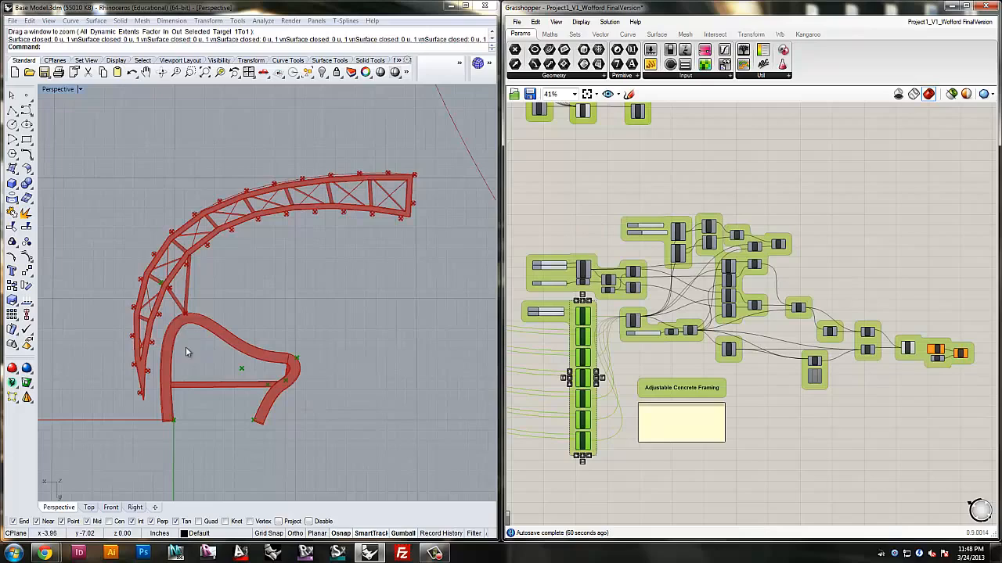
mouse_move(235, 337)
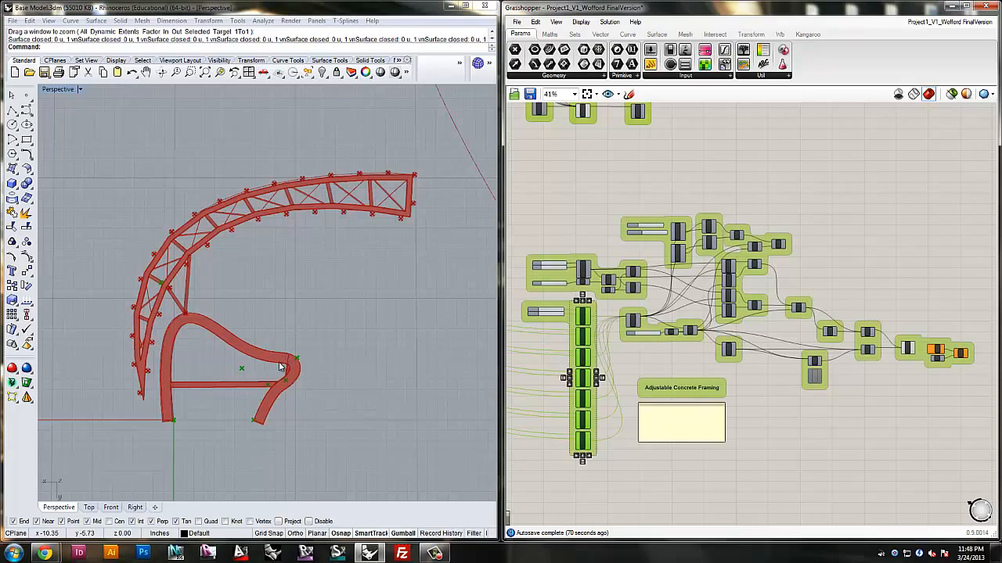
mouse_move(272, 360)
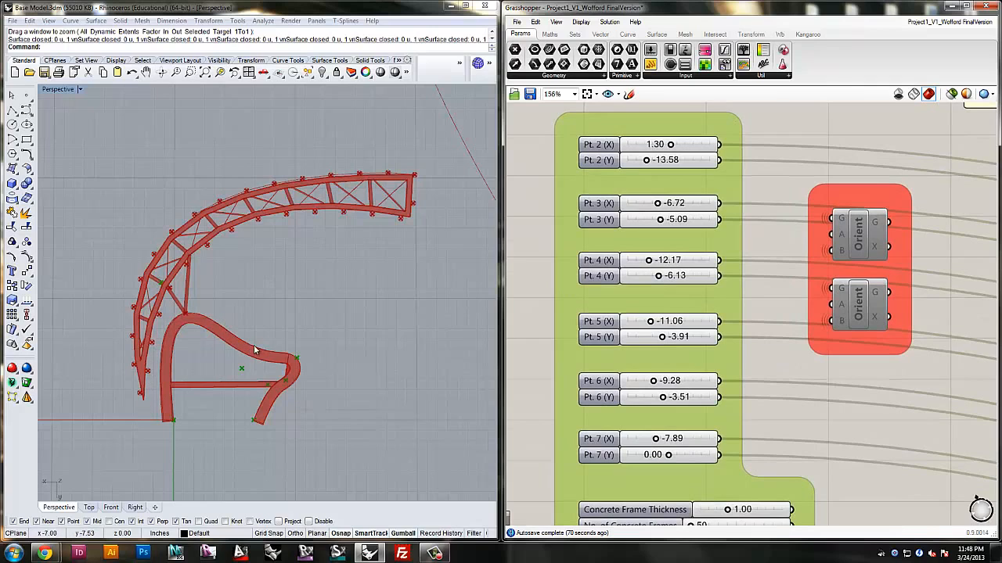
mouse_move(230, 327)
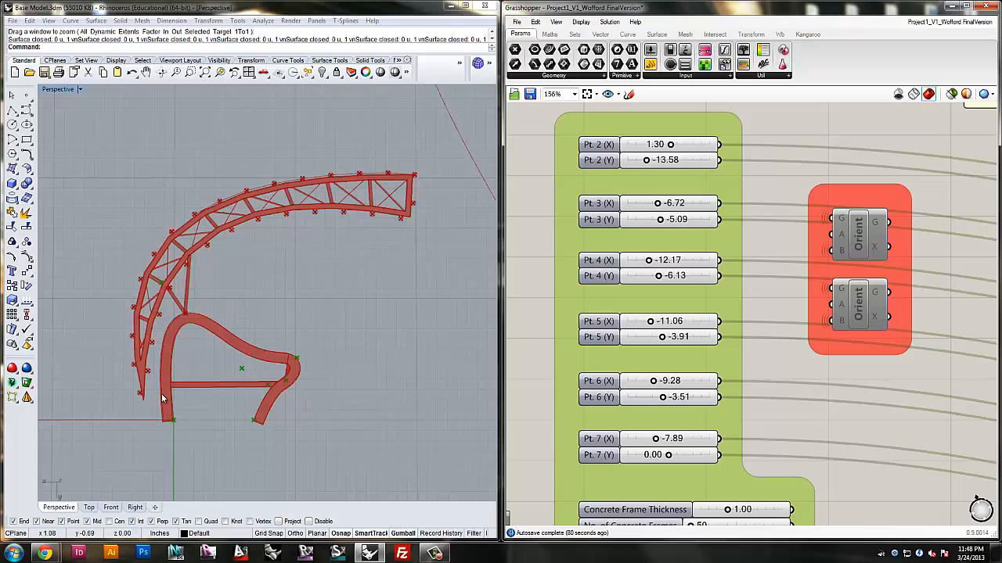
mouse_move(241, 366)
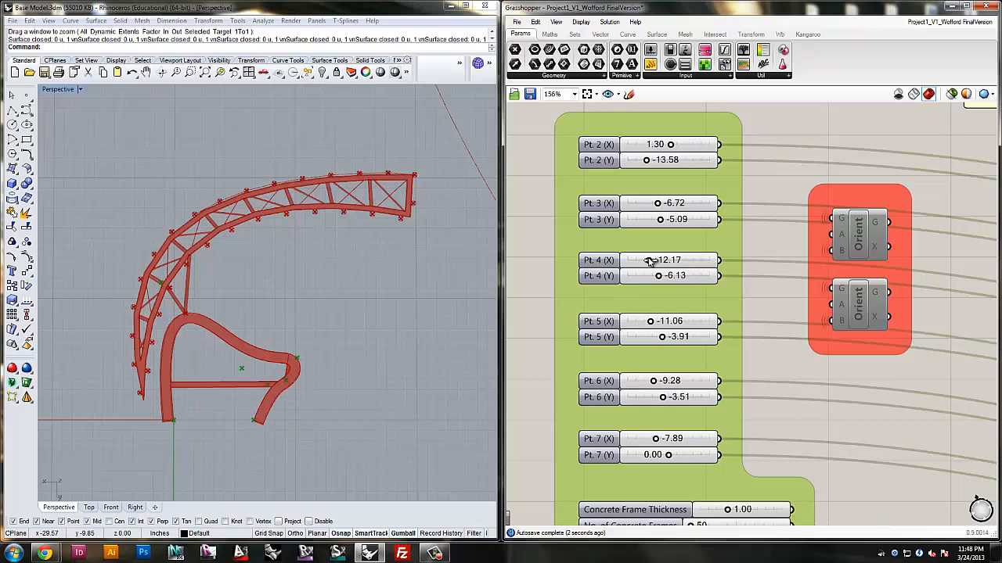
Step: Scroll down to the Intensive Computing Nodes group holding the Orient component
scroll("down", 3)
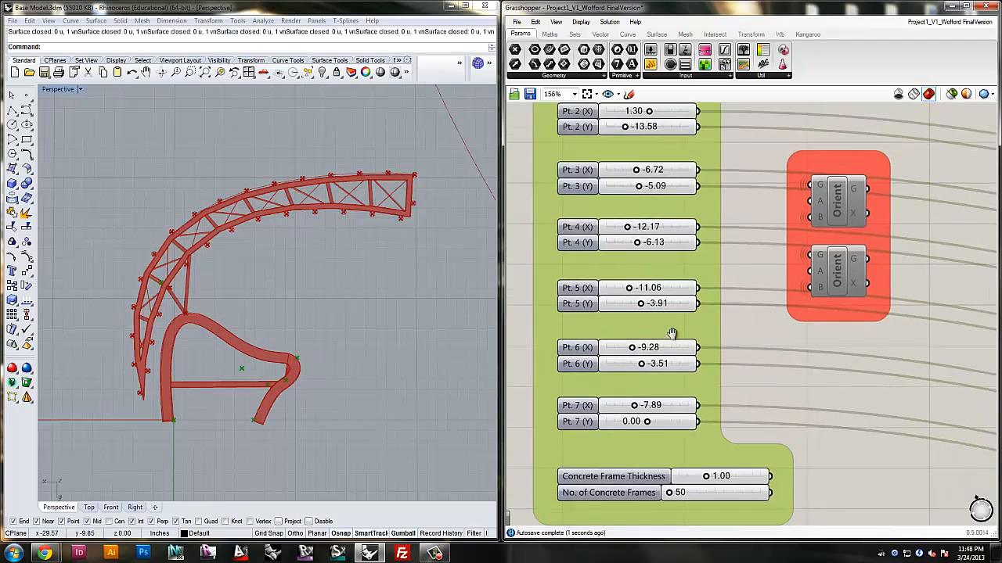
scroll("down", 3)
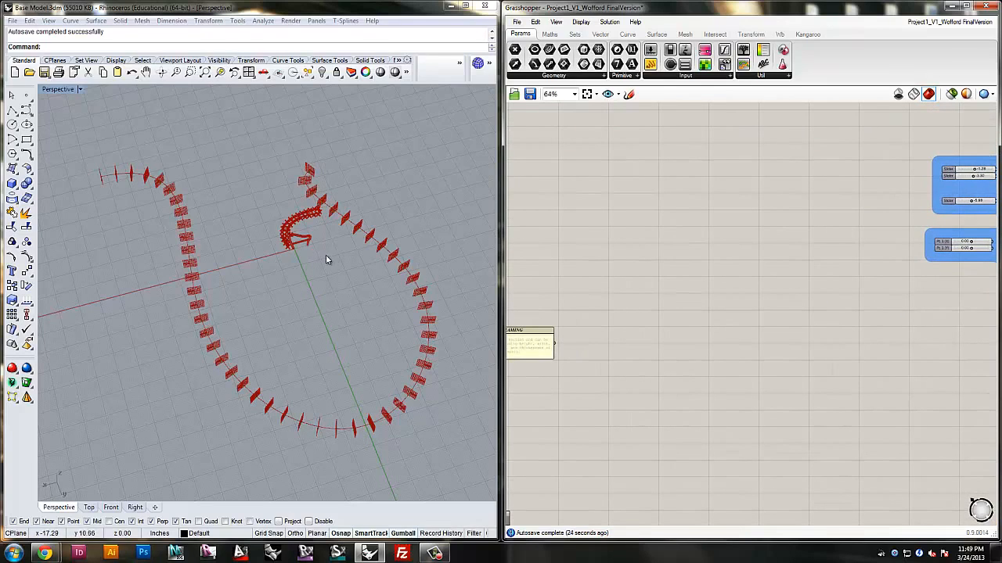
mouse_move(299, 237)
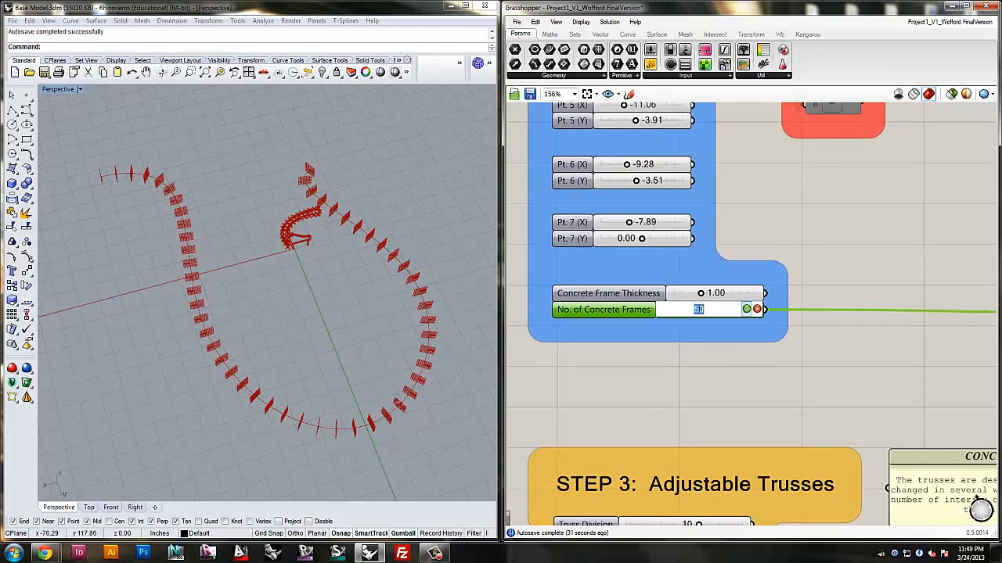
Step: Set No. of Concrete Frames to 75, raise it to 185, then lower to about 51 and orbit
type("75")
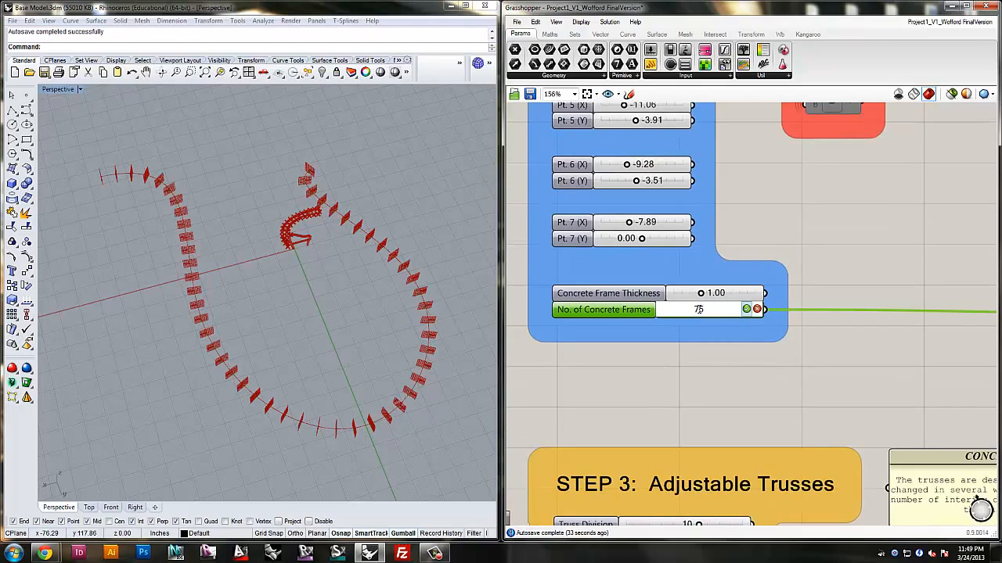
left_click(704, 309)
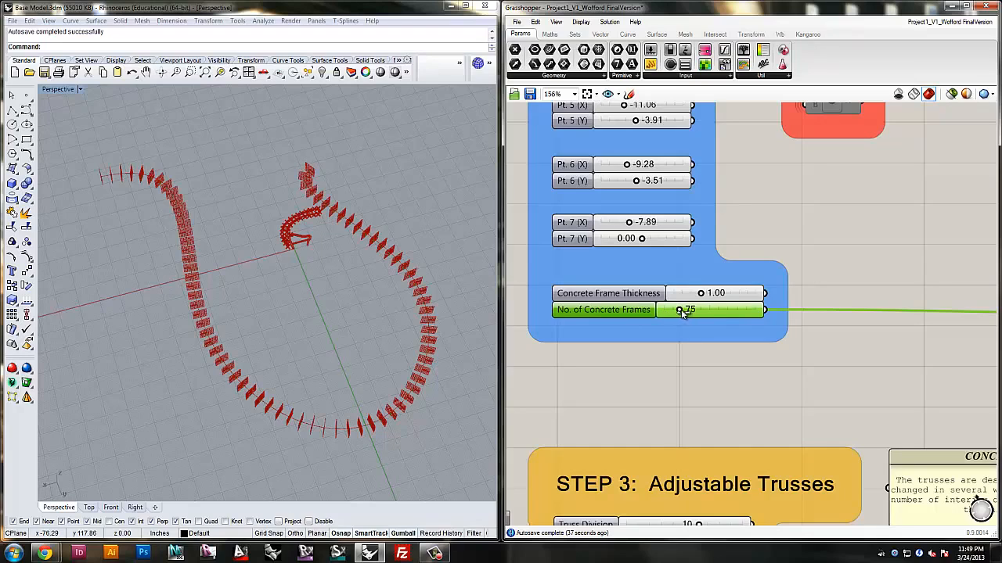
left_click_drag(680, 309, 747, 310)
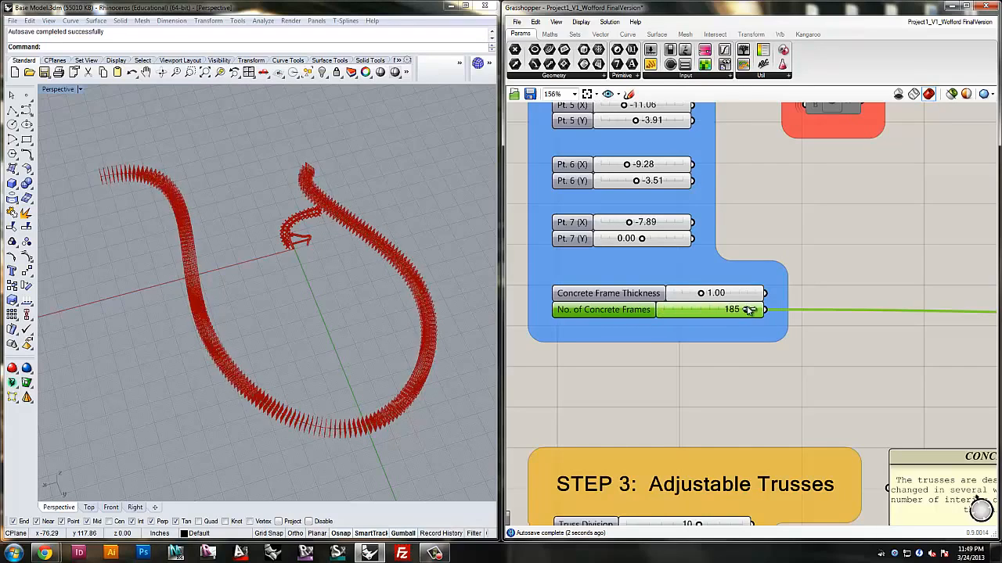
left_click_drag(750, 309, 664, 310)
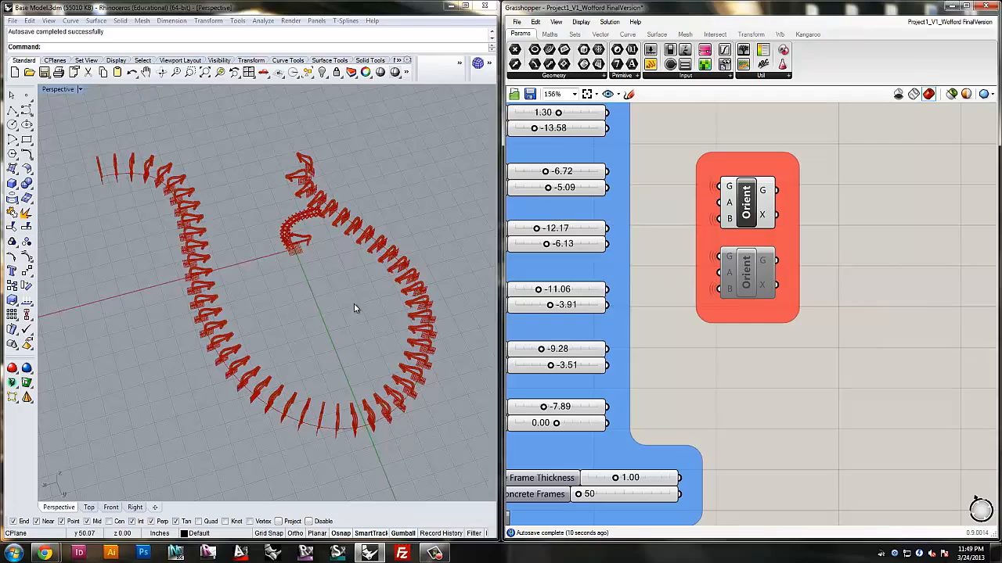
left_click_drag(352, 306, 349, 199)
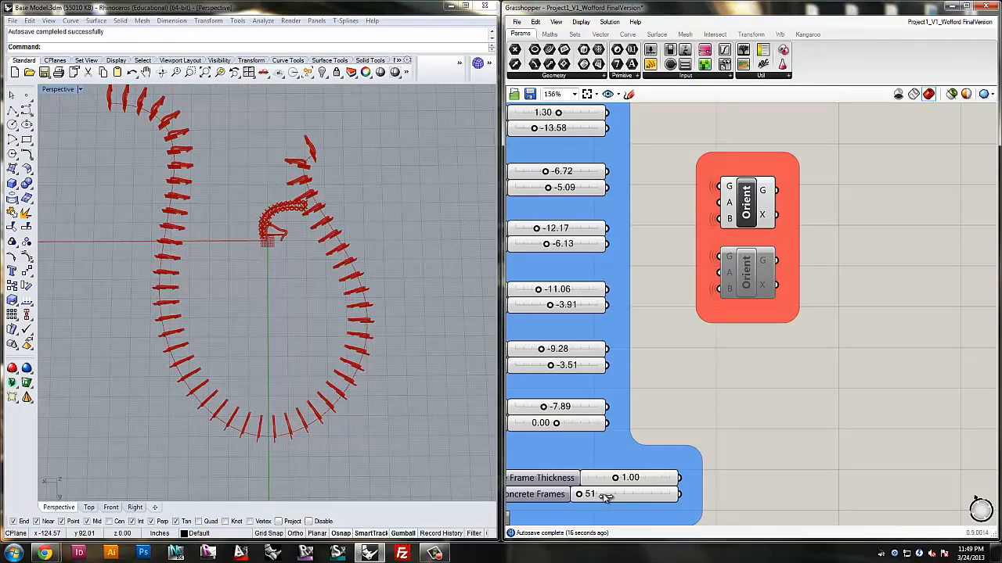
left_click_drag(602, 494, 634, 494)
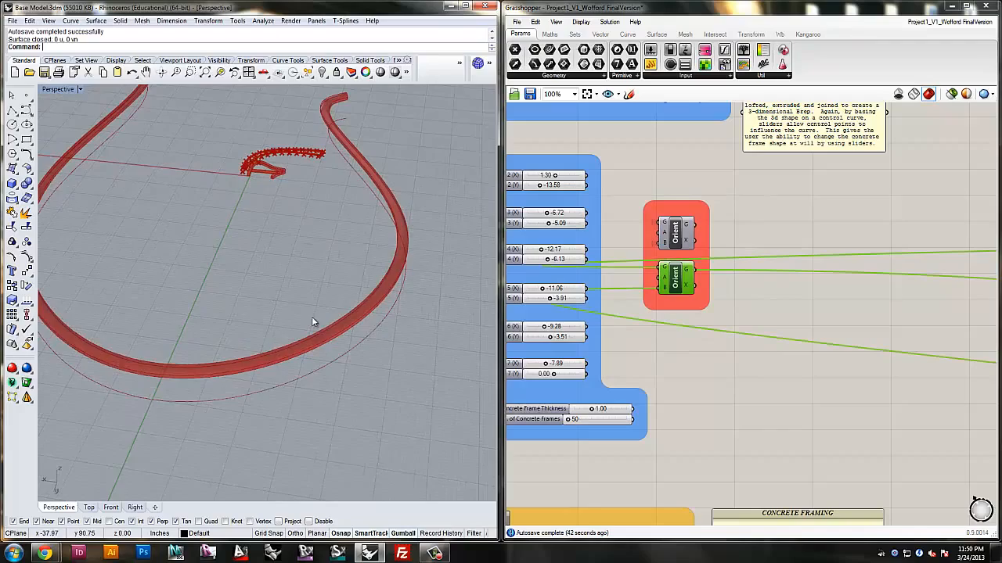
left_click_drag(313, 321, 181, 236)
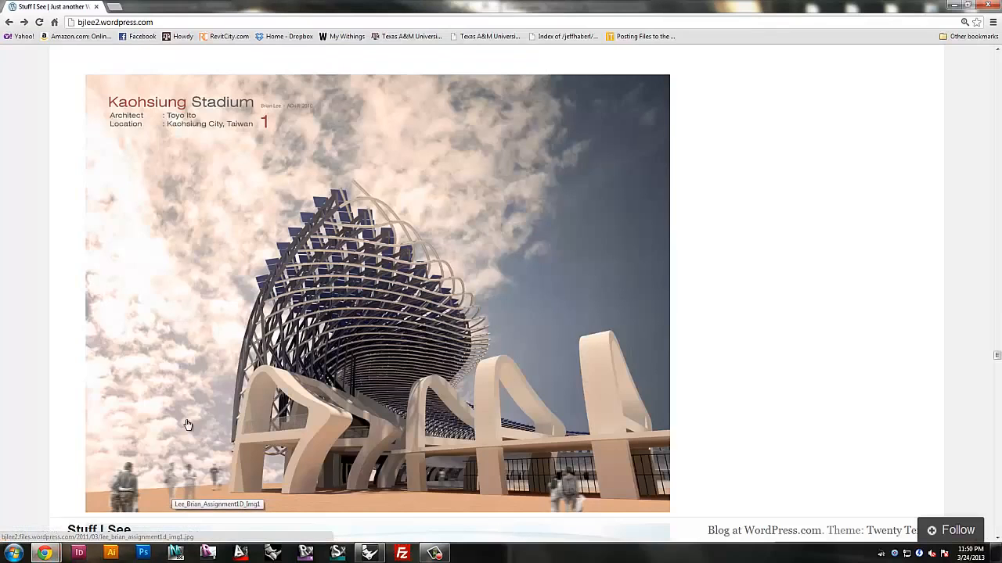
mouse_move(330, 405)
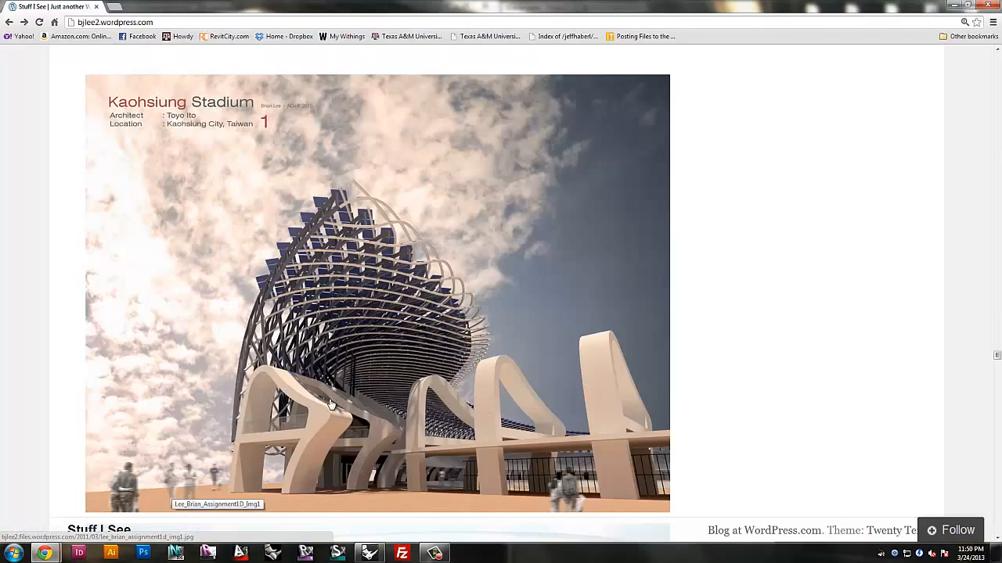
mouse_move(292, 379)
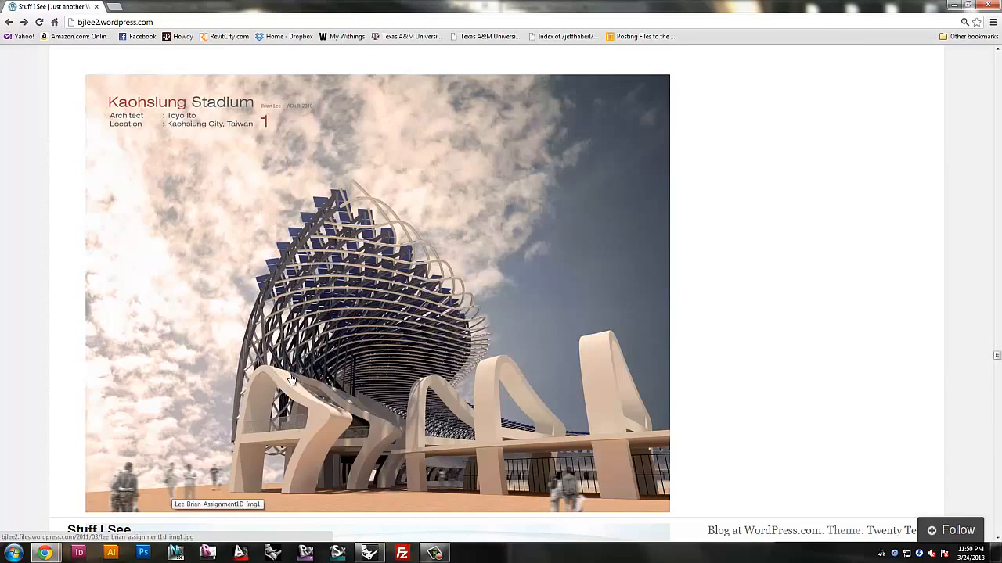
mouse_move(400, 423)
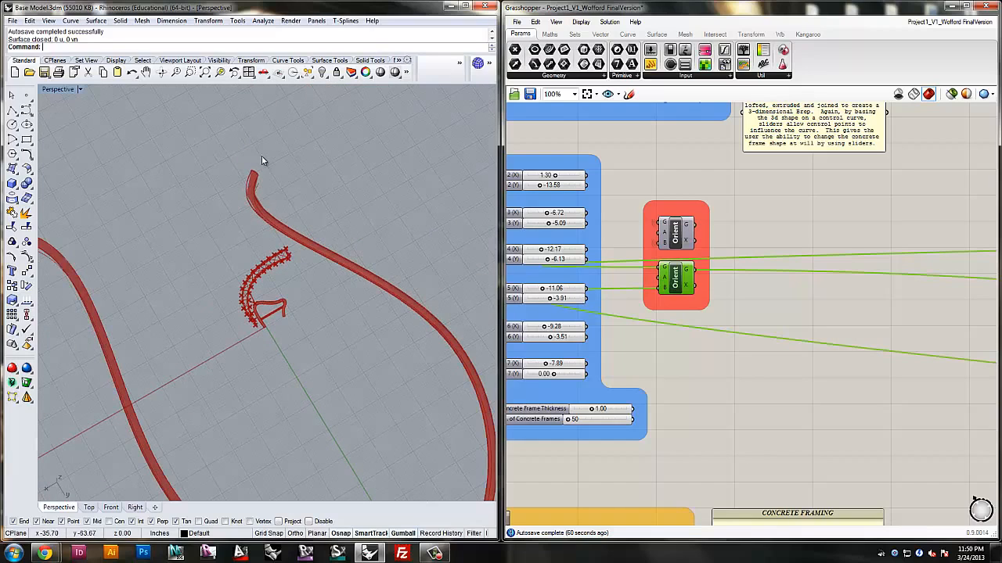
mouse_move(321, 258)
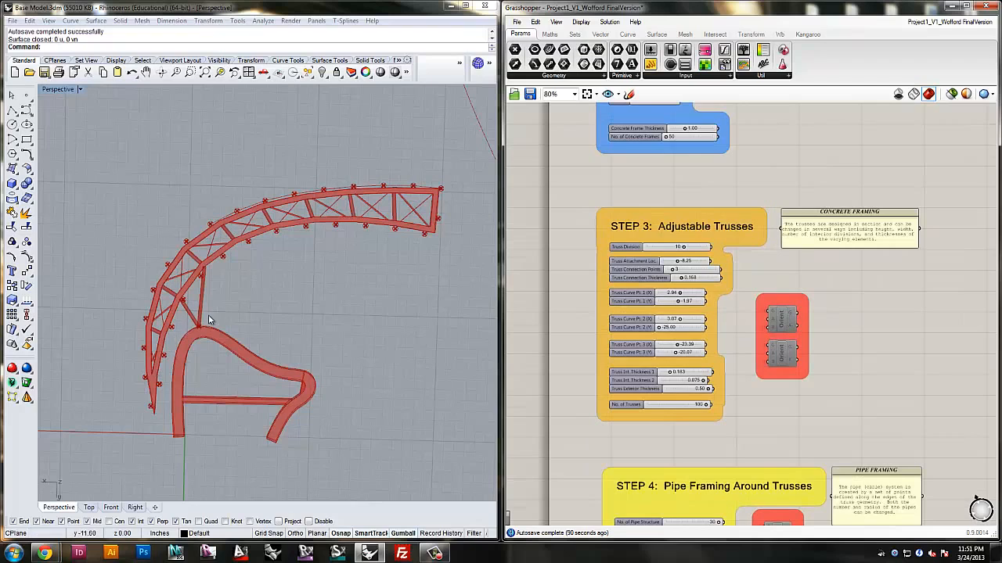
mouse_move(267, 411)
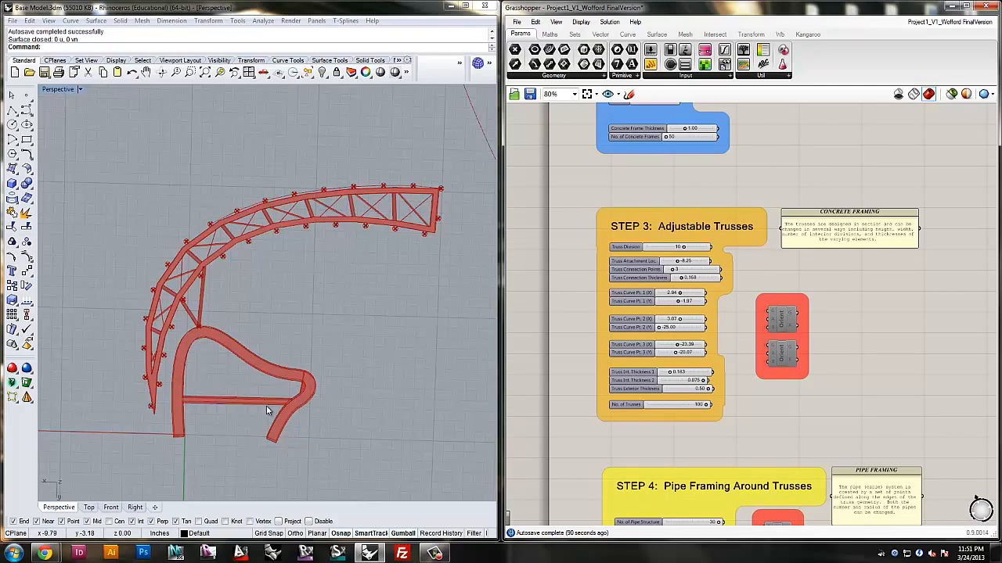
mouse_move(305, 227)
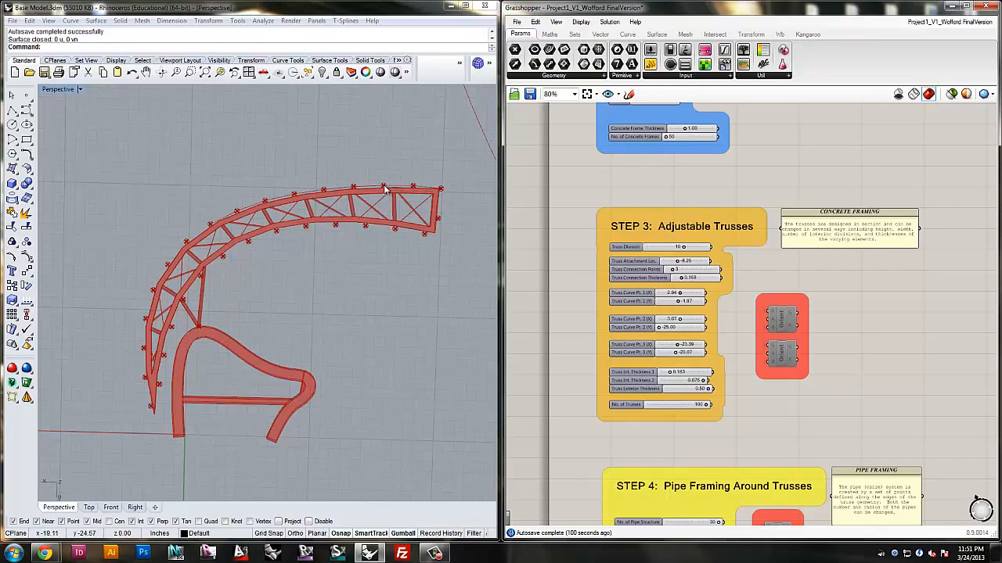
mouse_move(161, 413)
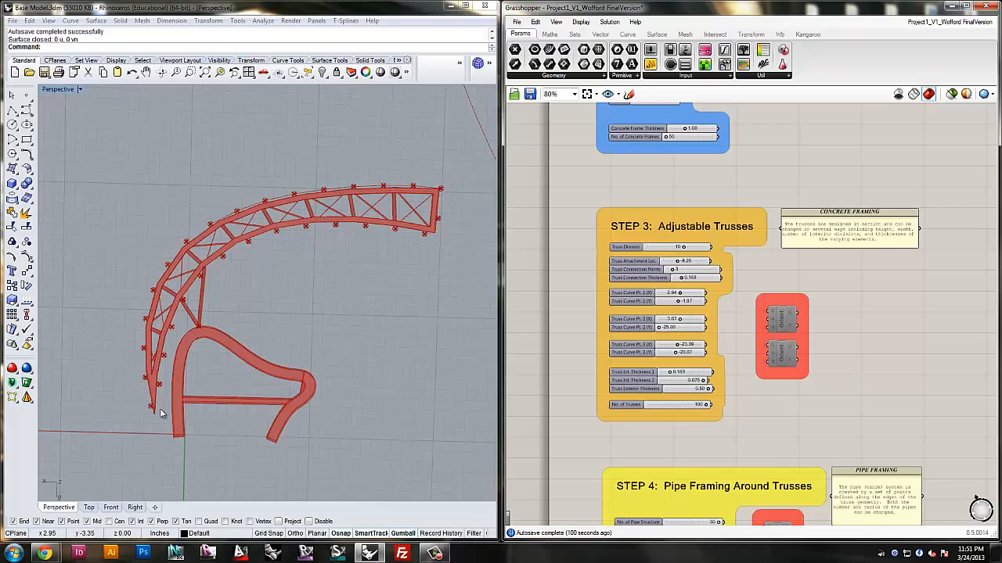
Step: Scroll down to the Step 4 Pipe Framing and Step 5 Solar Paneling slider groups
scroll("down", 3)
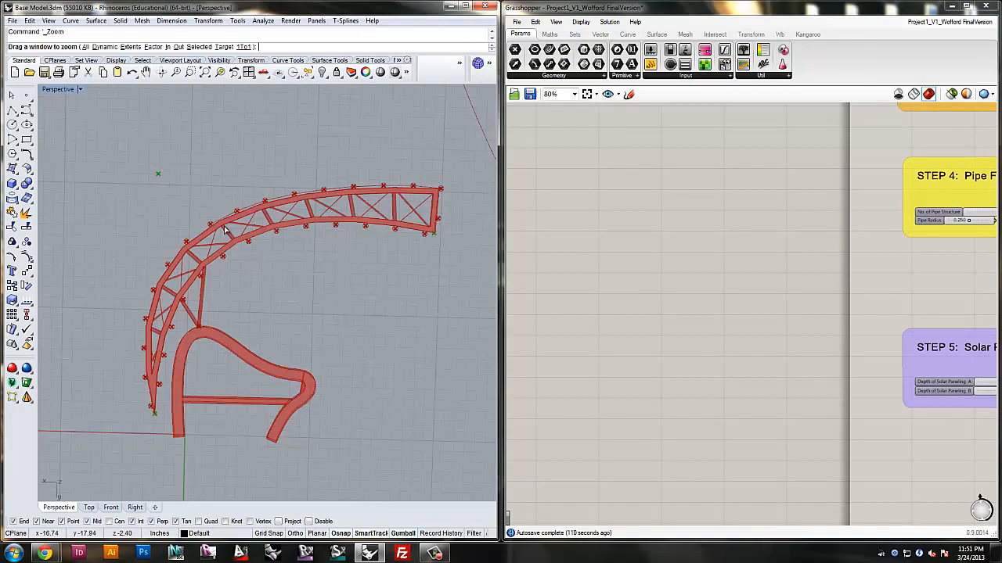
mouse_move(387, 196)
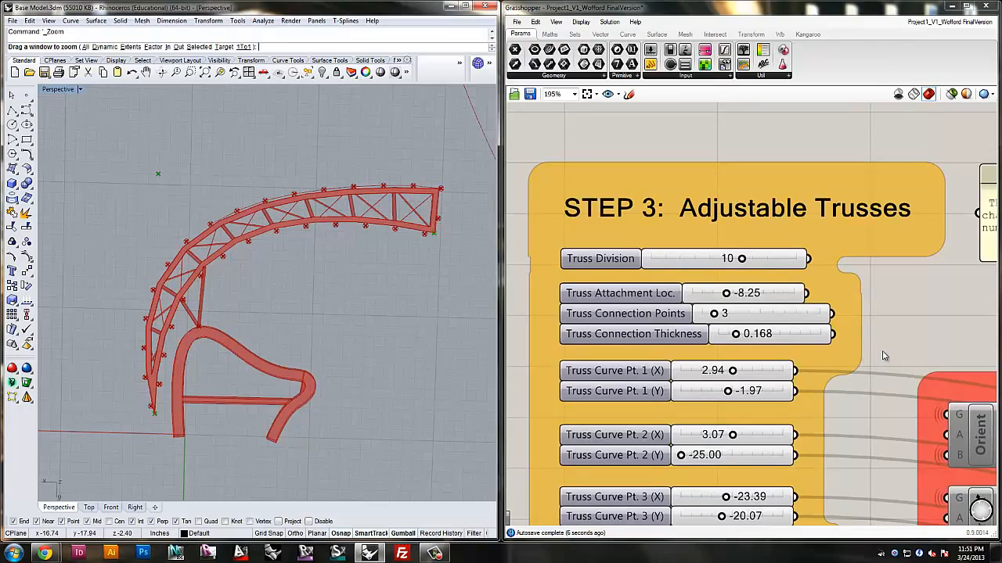
Step: Zoom the canvas out to show the concrete framing, truss and pipe framing networks
scroll("down", 3)
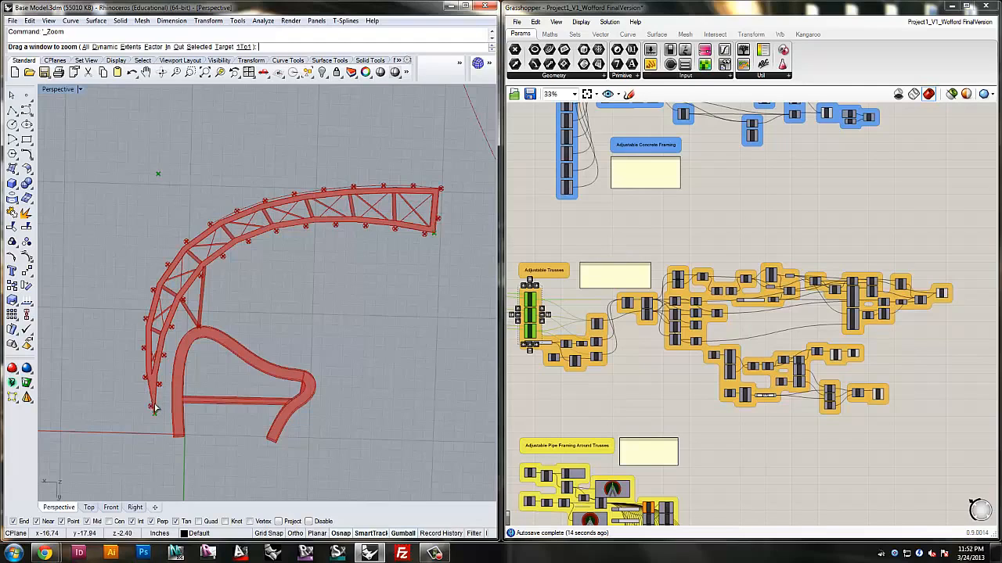
mouse_move(438, 198)
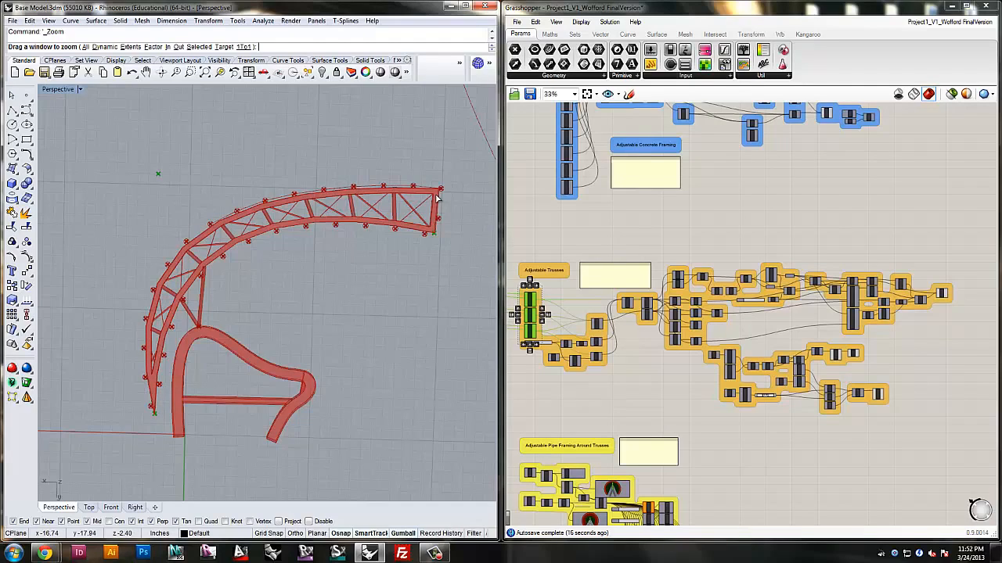
mouse_move(306, 194)
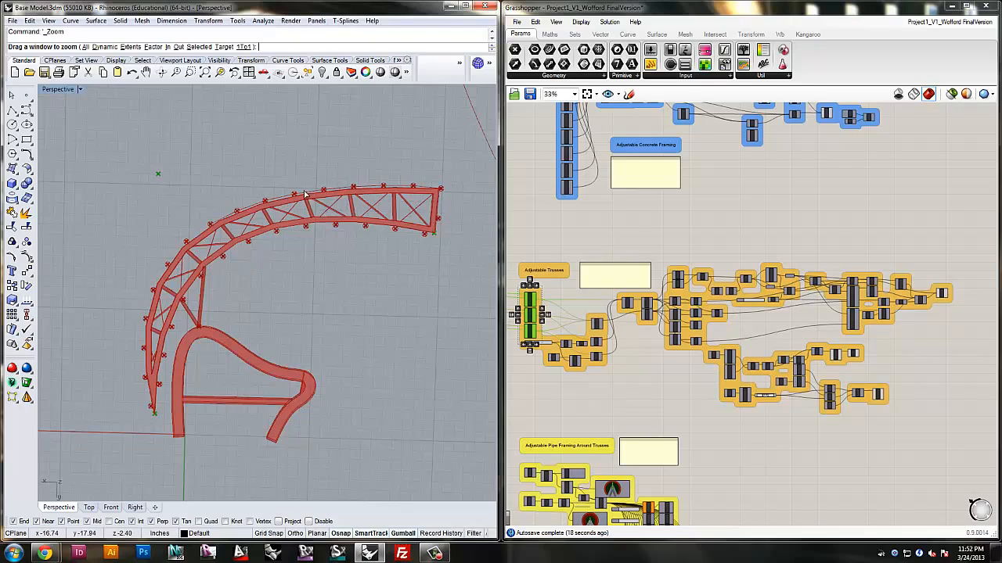
mouse_move(268, 187)
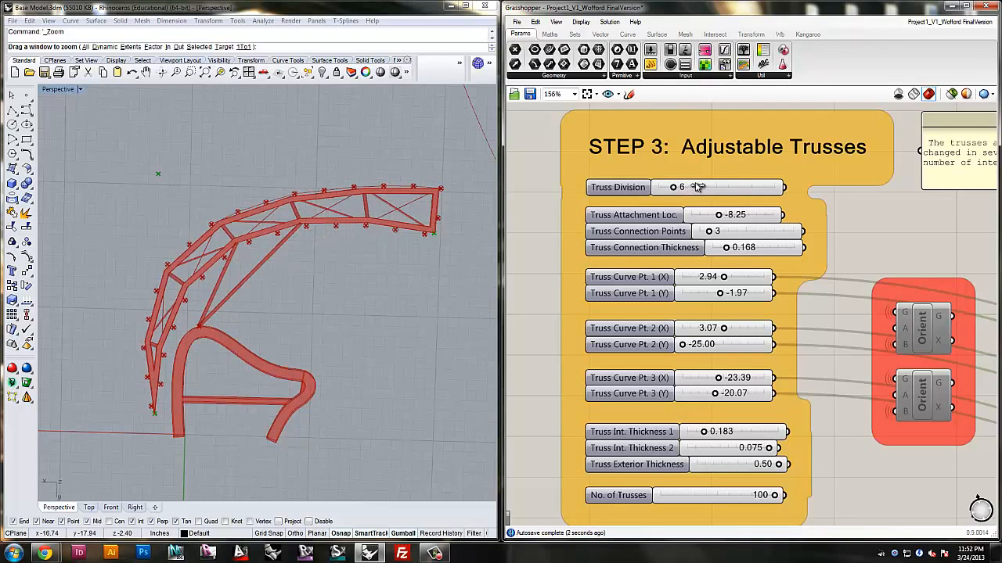
Step: Drag Truss Division back to 10 divisions and scroll the canvas
left_click_drag(692, 187, 775, 187)
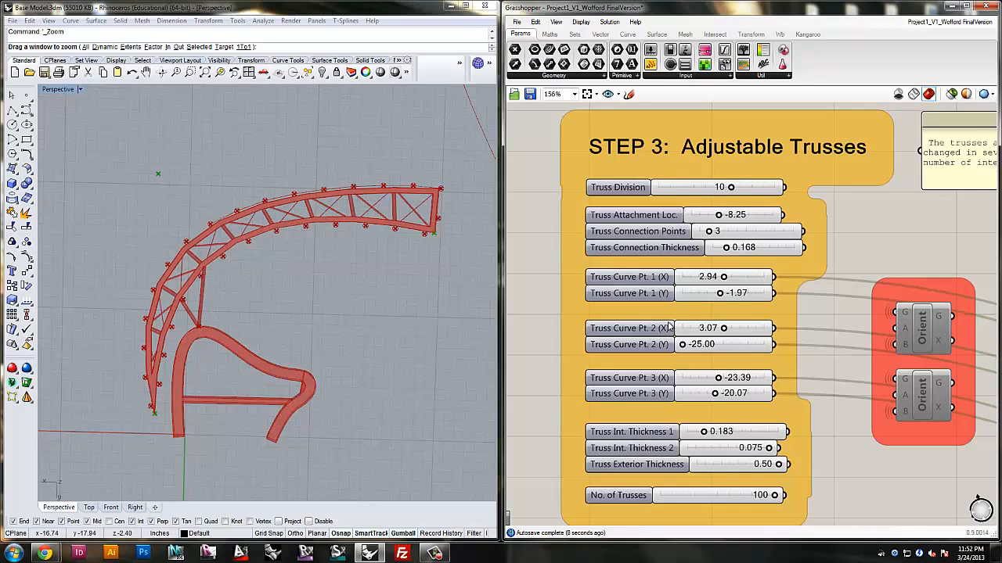
scroll("down", 3)
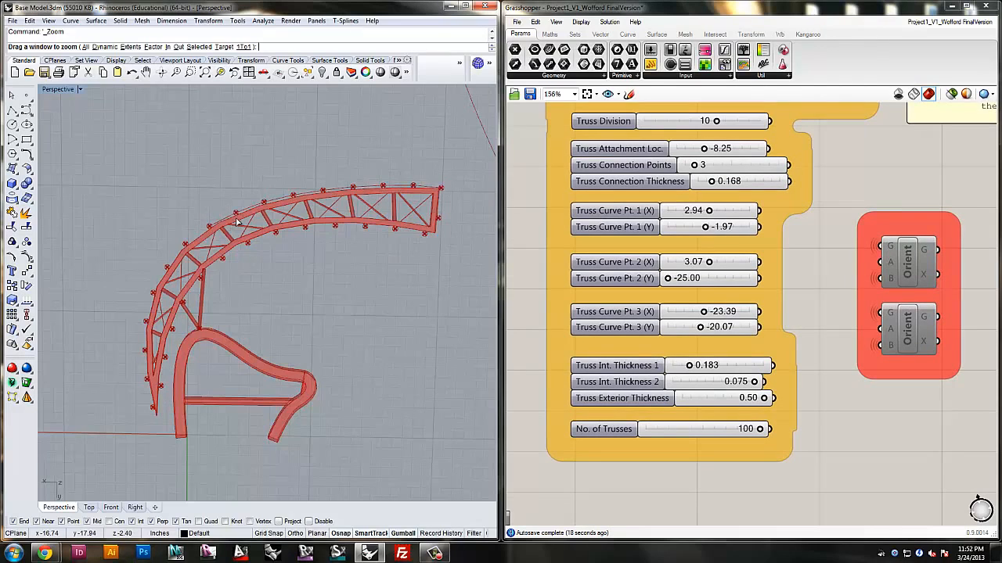
mouse_move(186, 311)
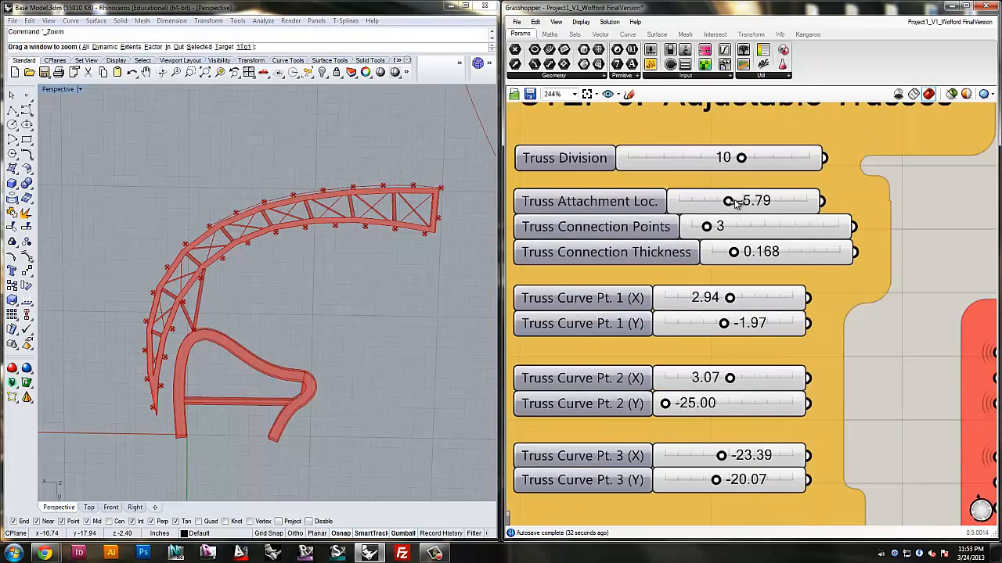
Step: Return Truss Attachment Loc. to -8.25 and scroll toward Step 4
left_click_drag(728, 201, 742, 201)
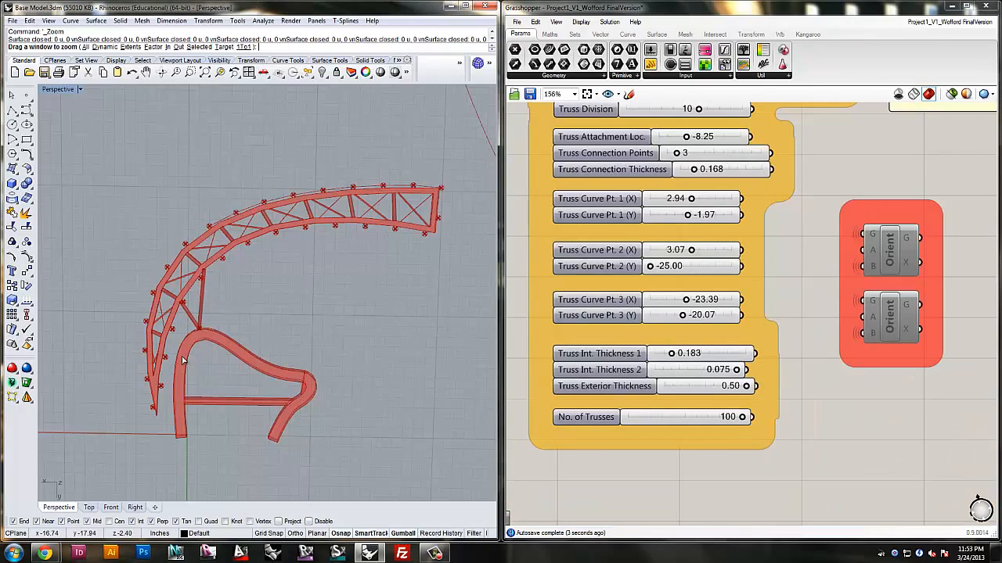
mouse_move(249, 219)
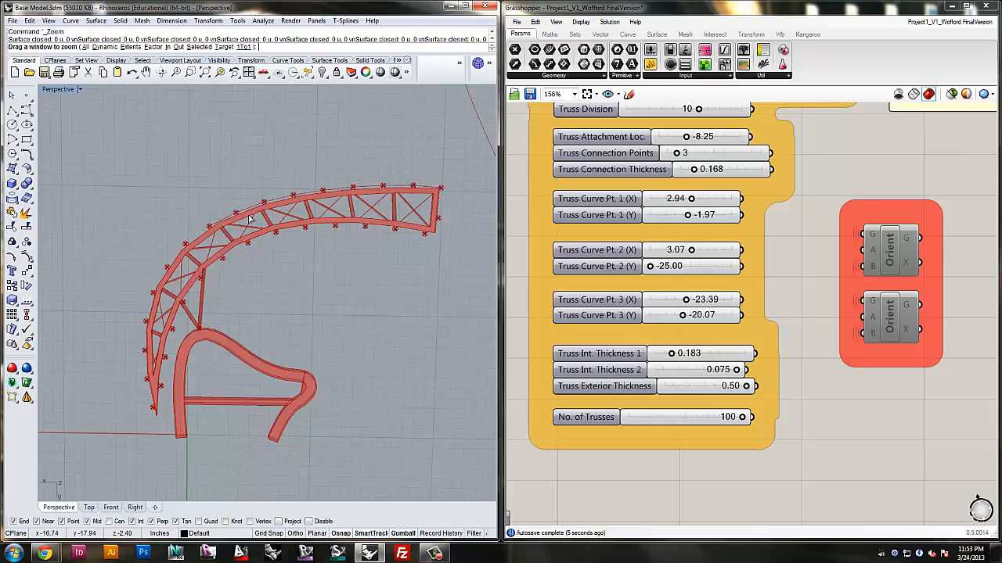
mouse_move(679, 152)
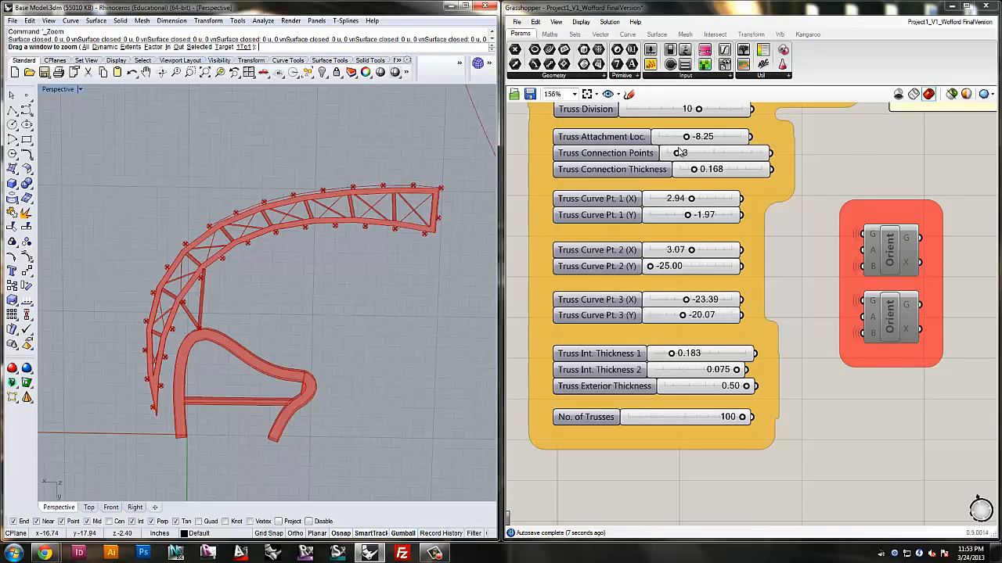
scroll("down", 3)
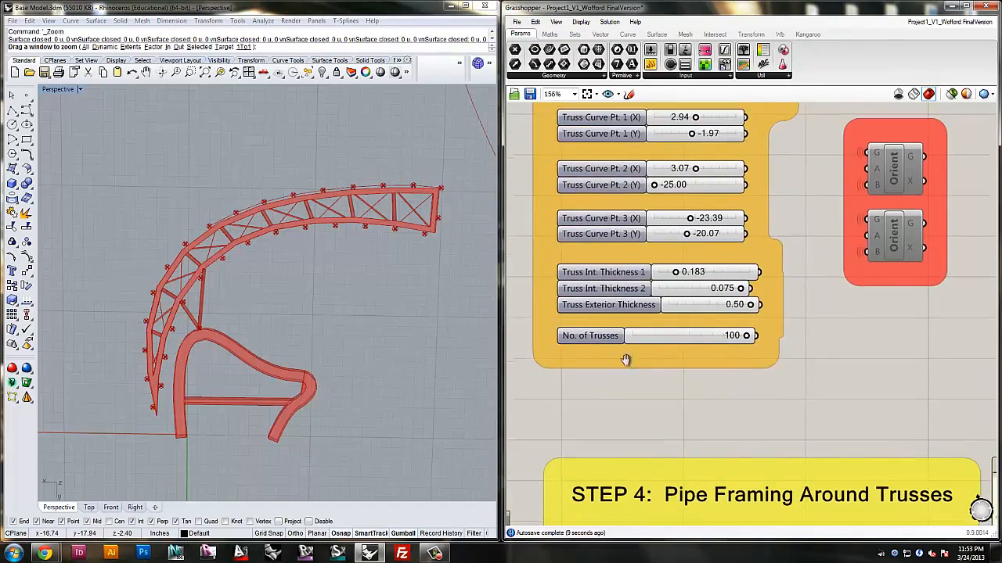
Step: Scroll down to the Adjustable Pipe Framing Around Trusses components
scroll("down", 3)
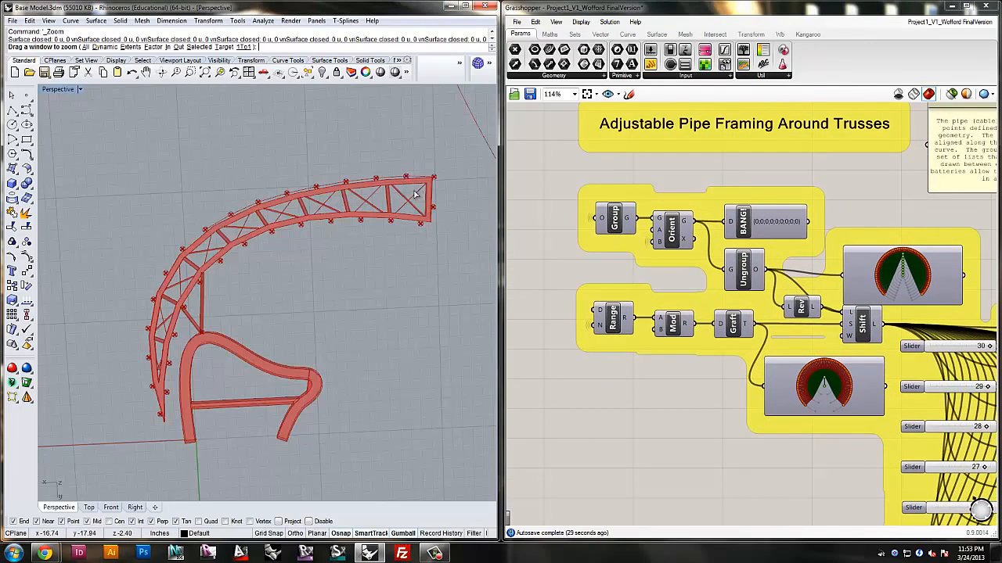
mouse_move(176, 323)
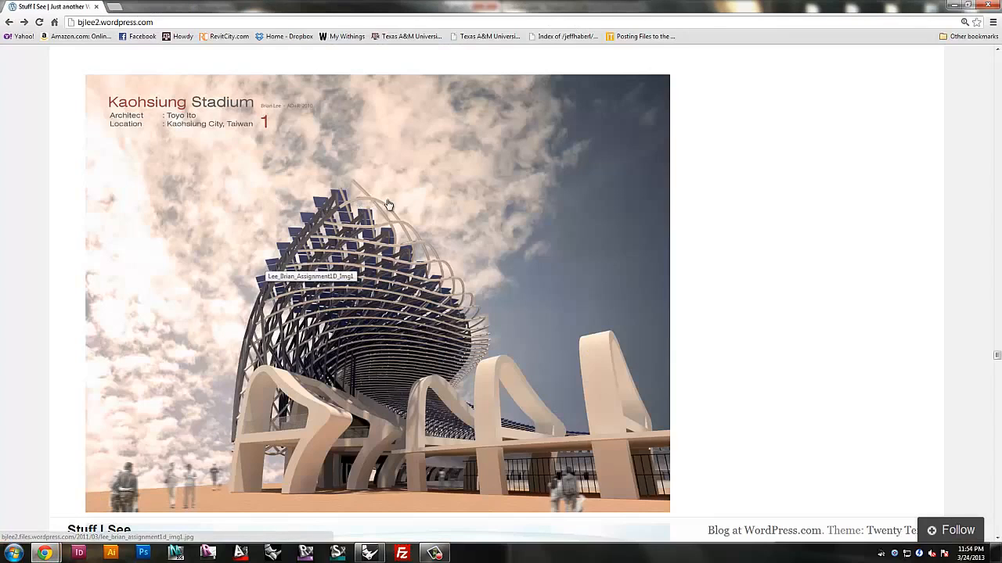
mouse_move(414, 335)
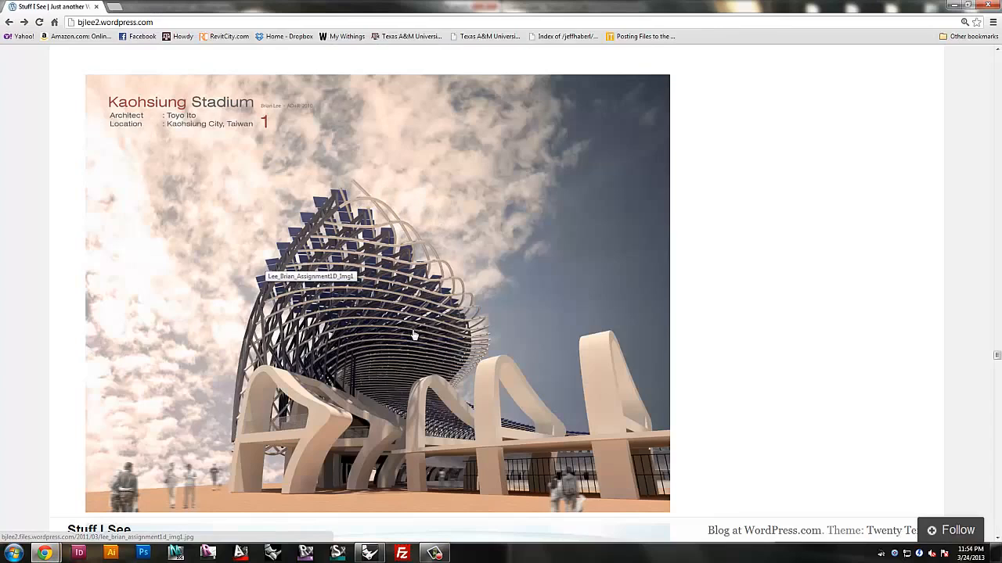
mouse_move(368, 353)
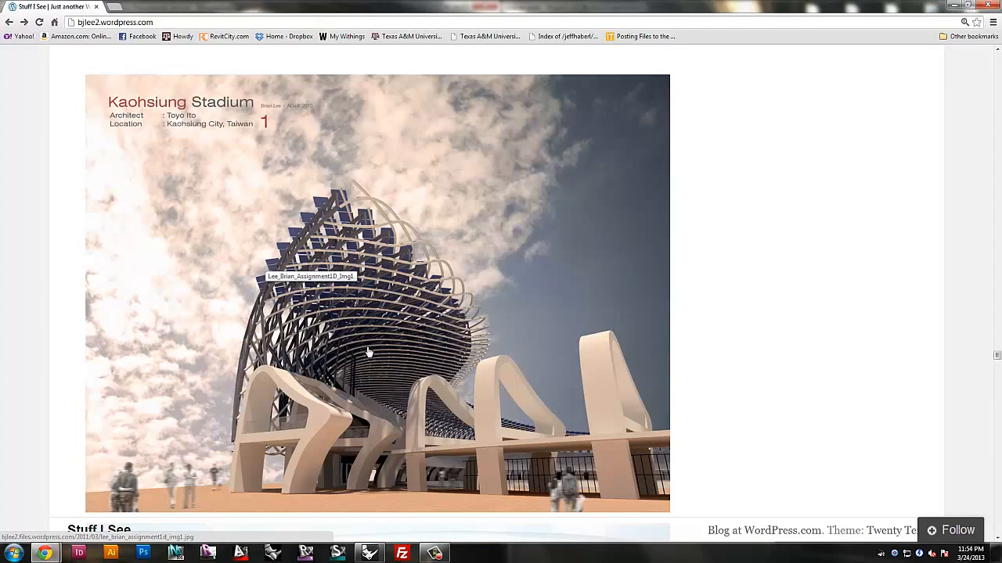
mouse_move(636, 404)
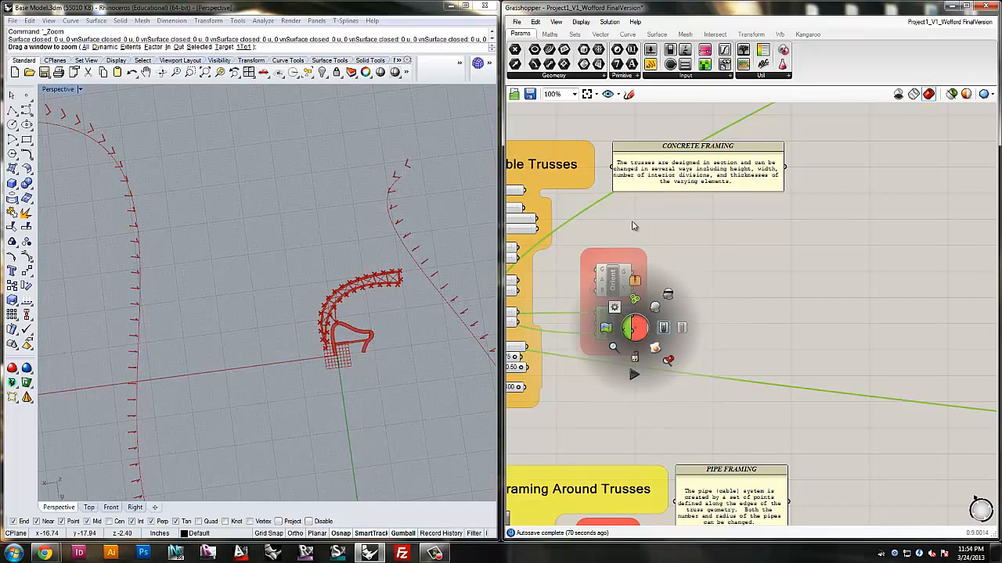
mouse_move(596, 208)
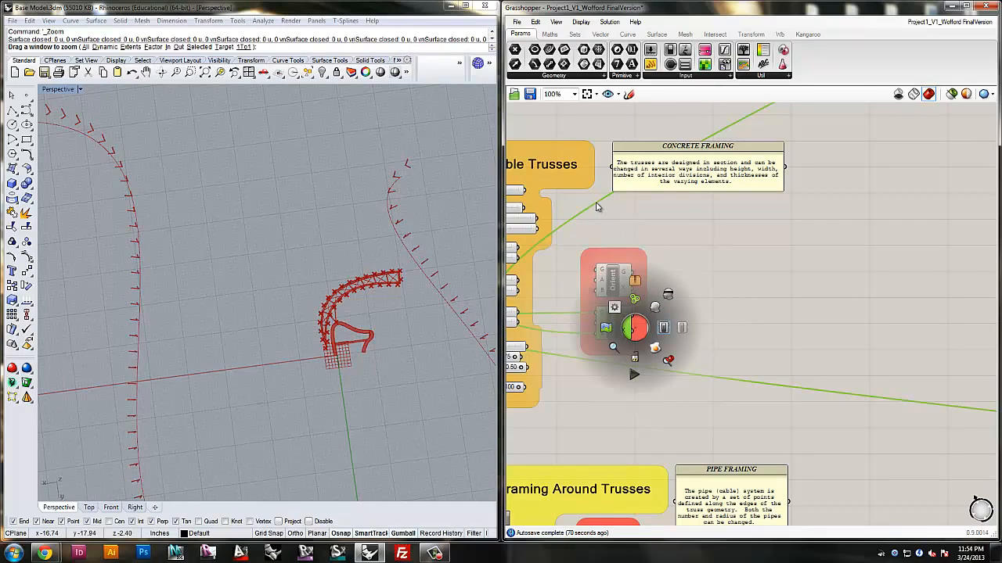
mouse_move(606, 210)
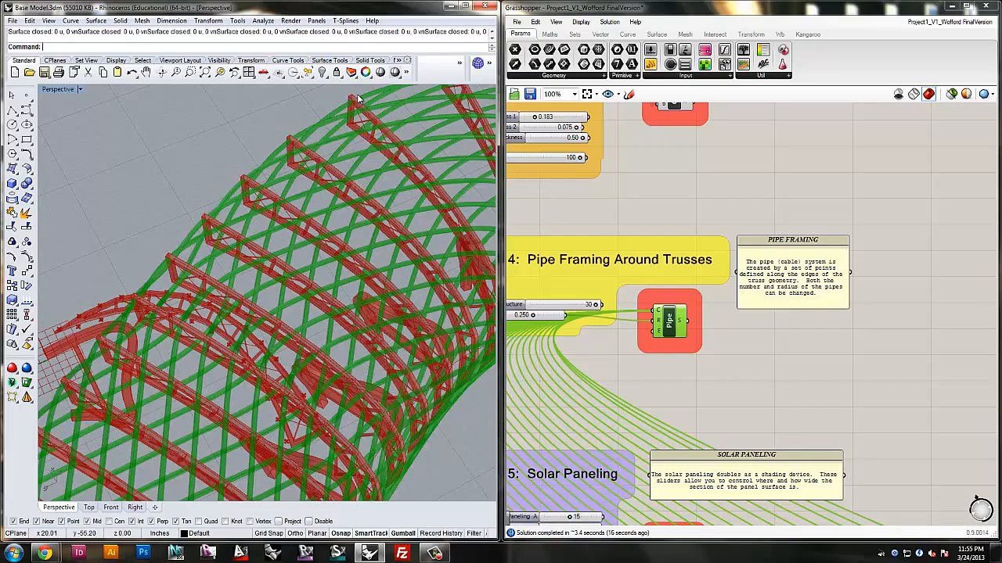
mouse_move(305, 153)
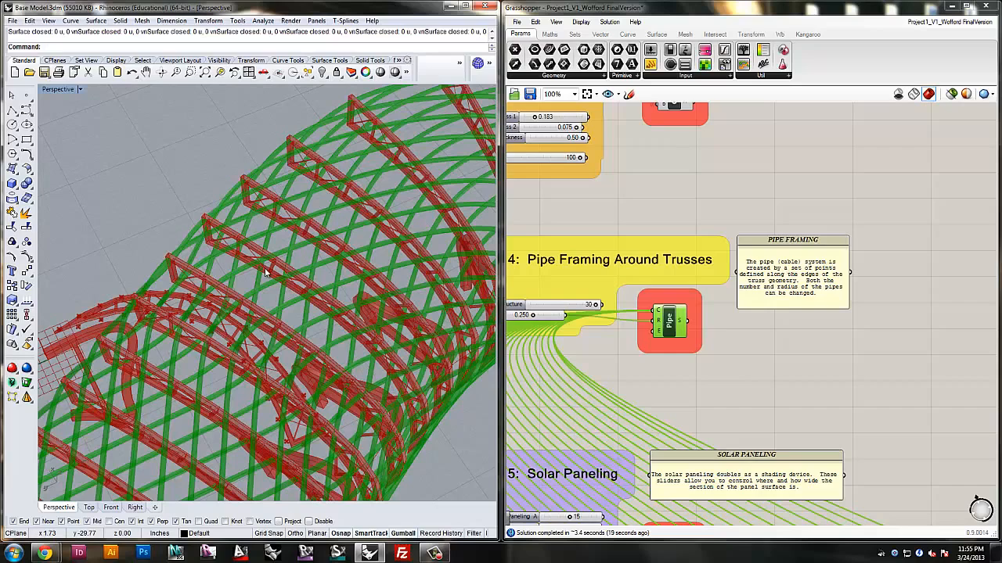
mouse_move(456, 175)
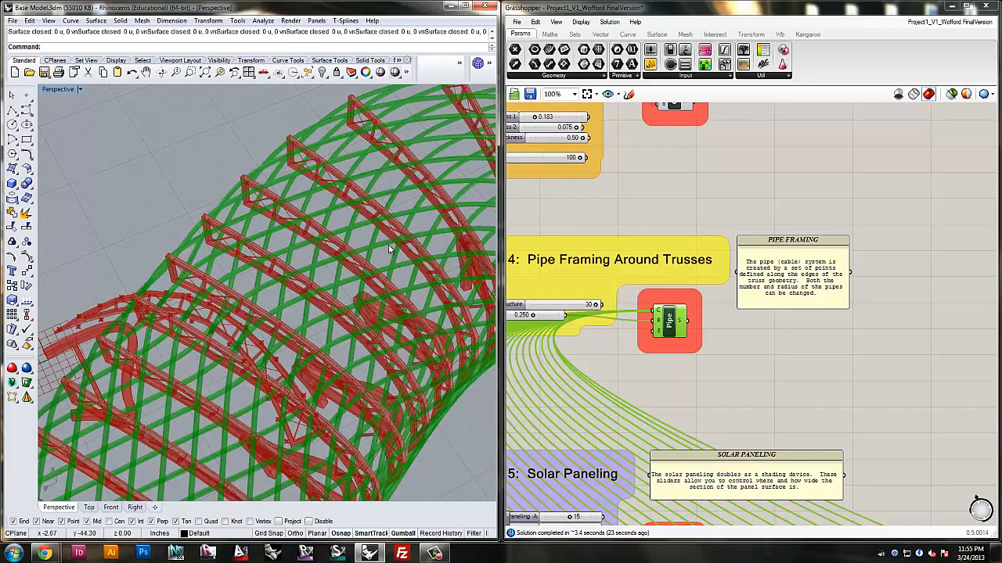
mouse_move(246, 186)
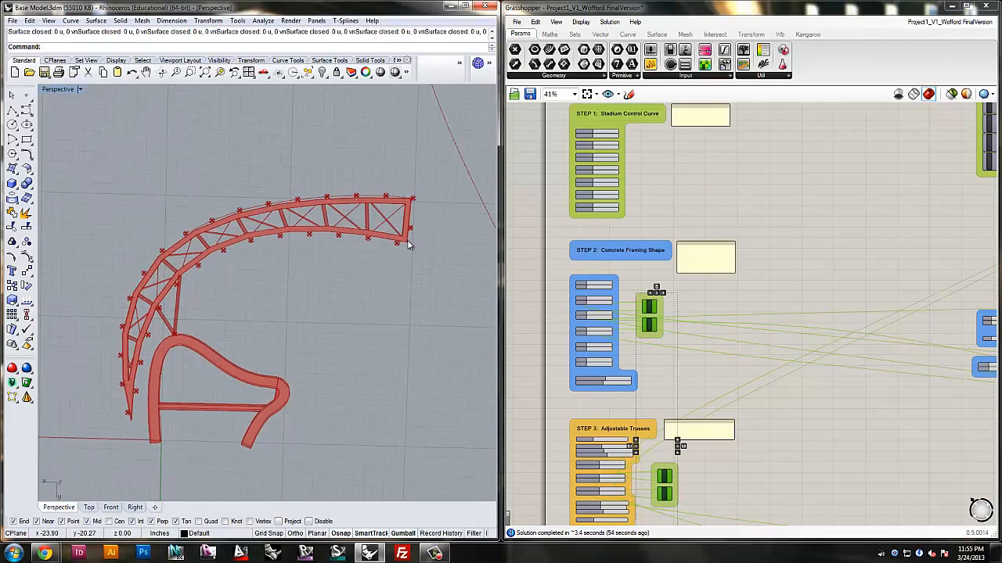
mouse_move(140, 259)
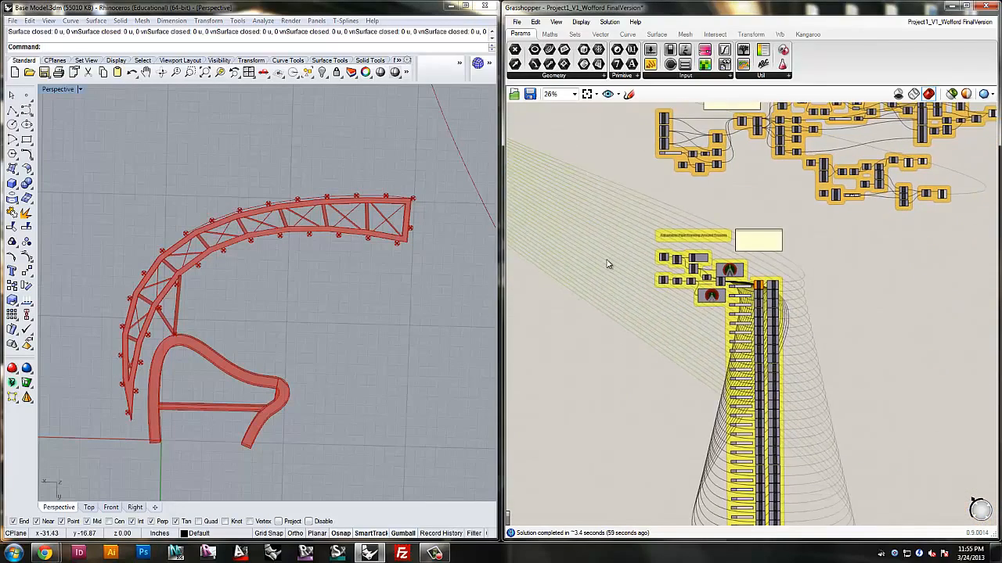
Step: Zoom the canvas toward the STEP 5 Solar Paneling sliders set to 15 and 23
scroll("up", 3)
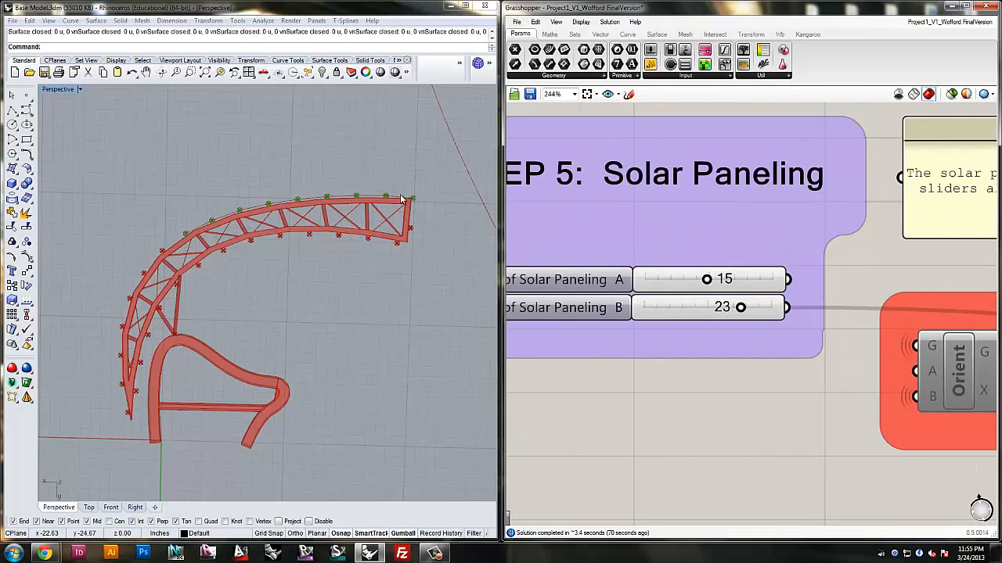
mouse_move(254, 204)
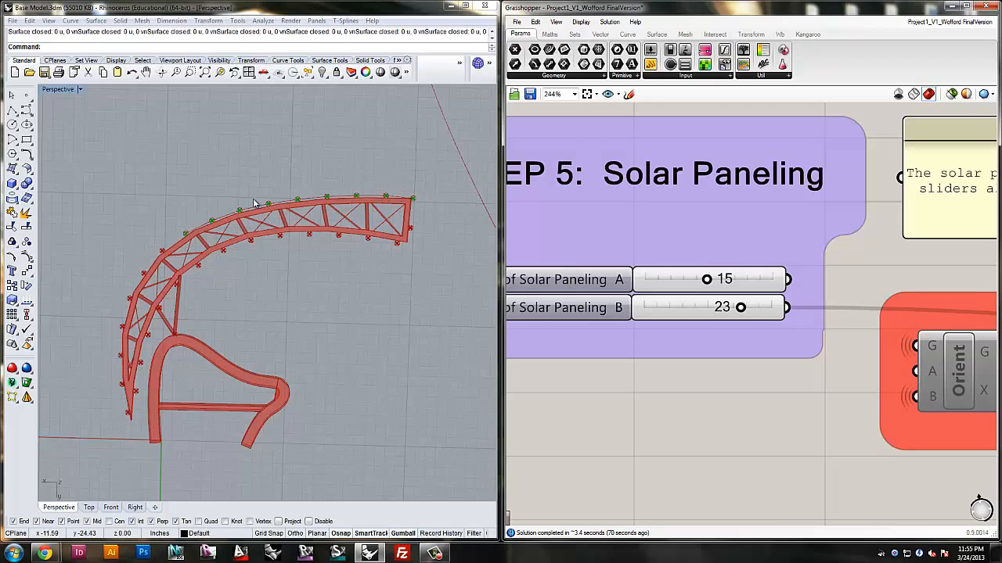
mouse_move(249, 205)
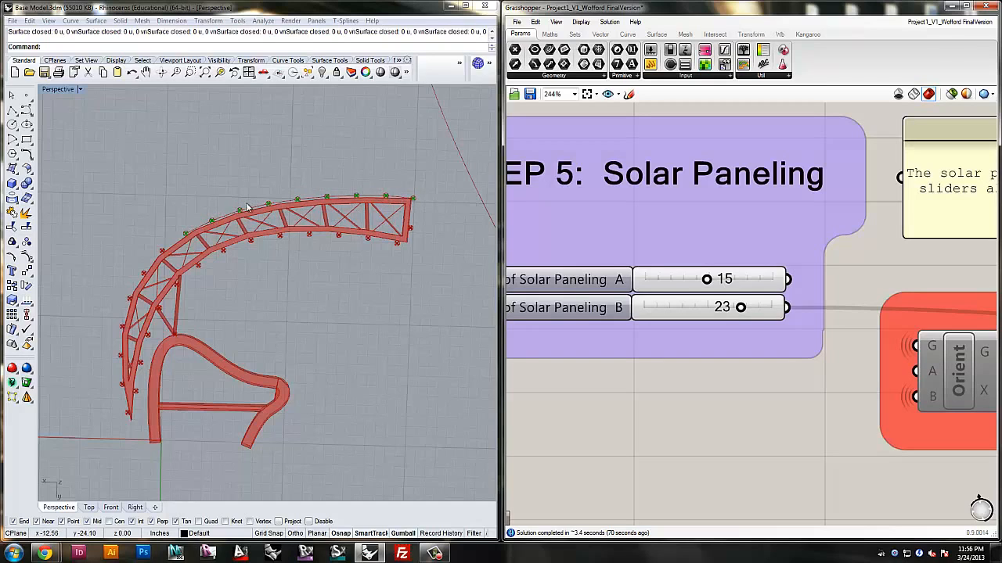
Step: Set Solar Paneling B depth to 25 and Solar Paneling A depth to 15
left_click_drag(741, 307, 730, 307)
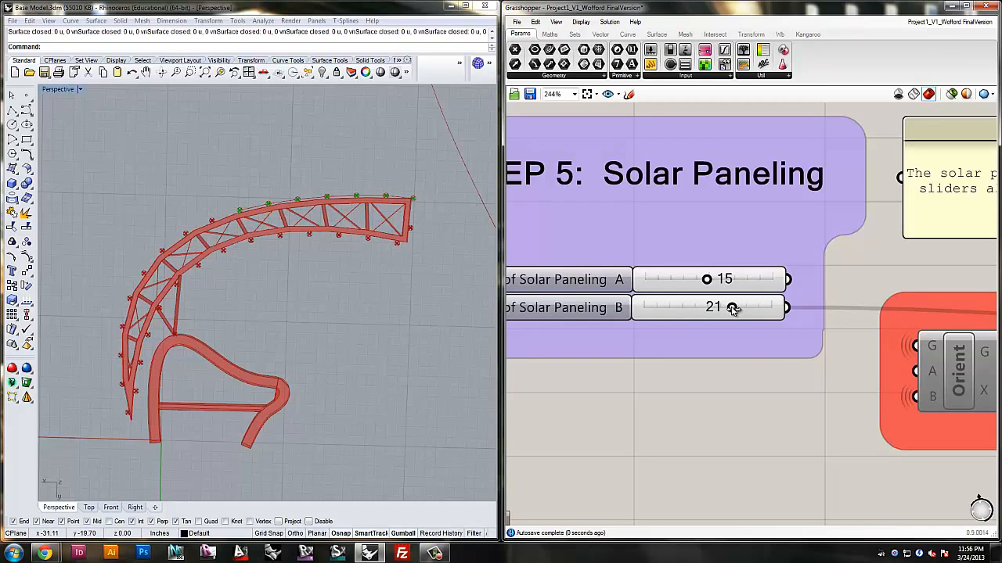
left_click_drag(733, 307, 745, 306)
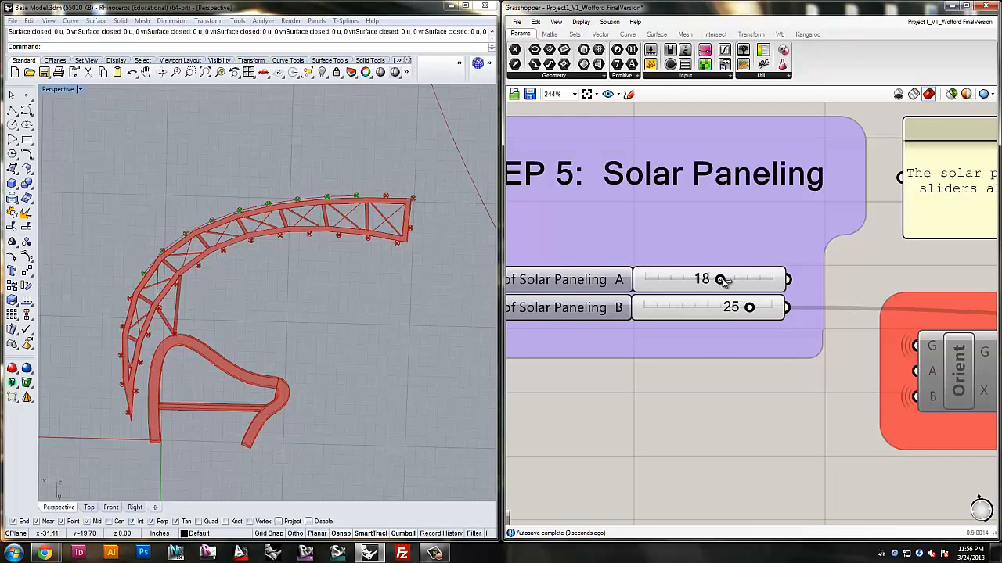
left_click_drag(720, 279, 705, 279)
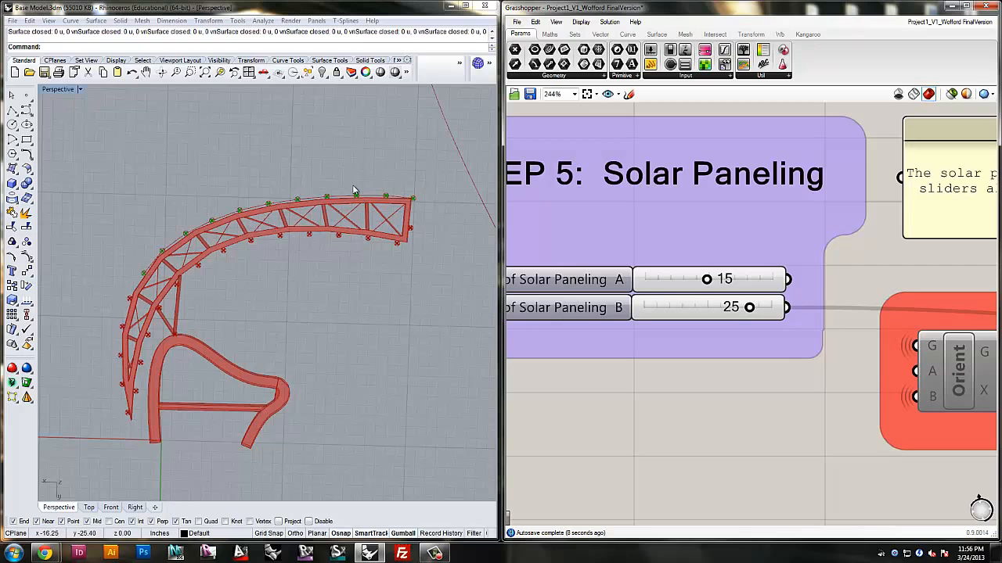
mouse_move(375, 194)
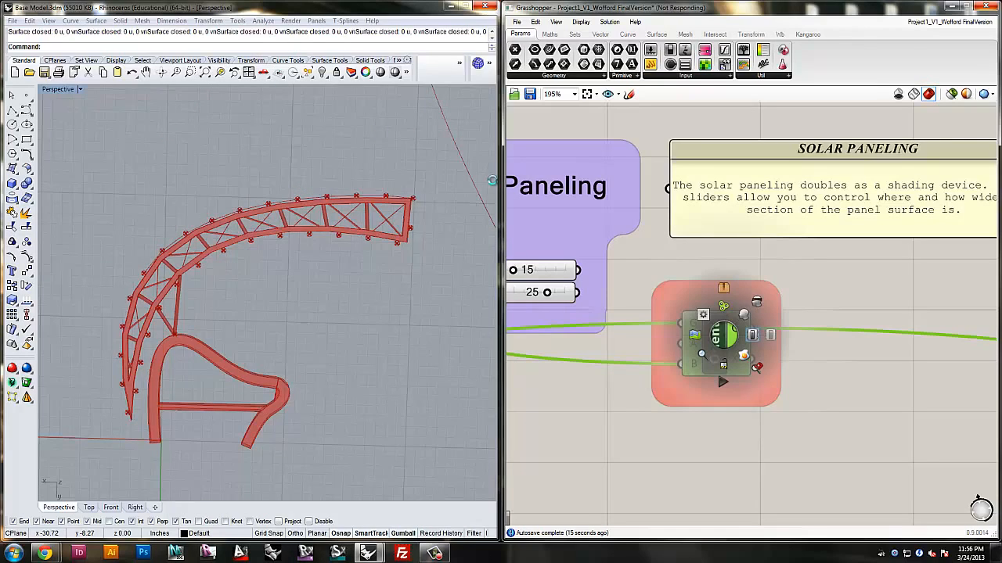
mouse_move(334, 237)
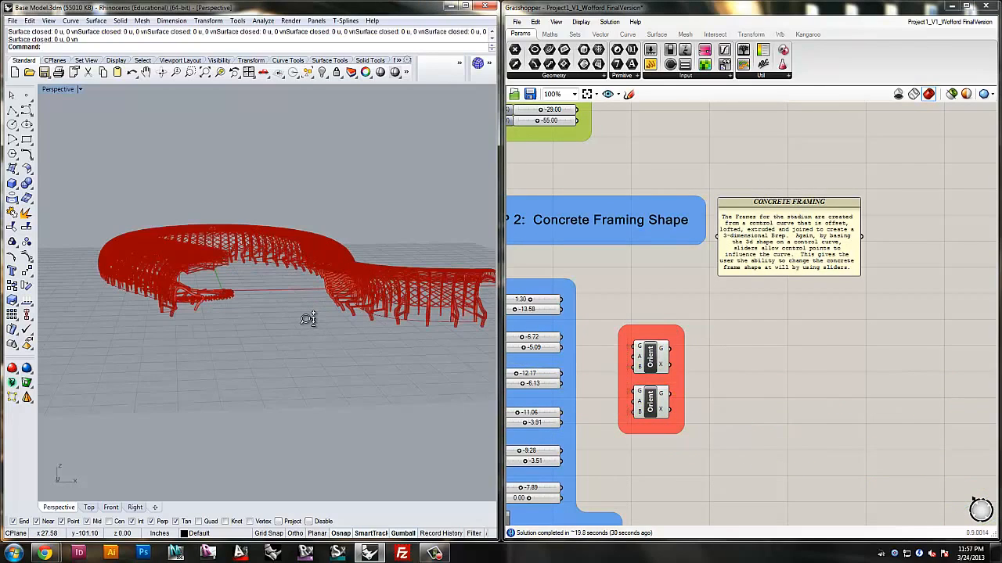
left_click_drag(310, 318, 298, 283)
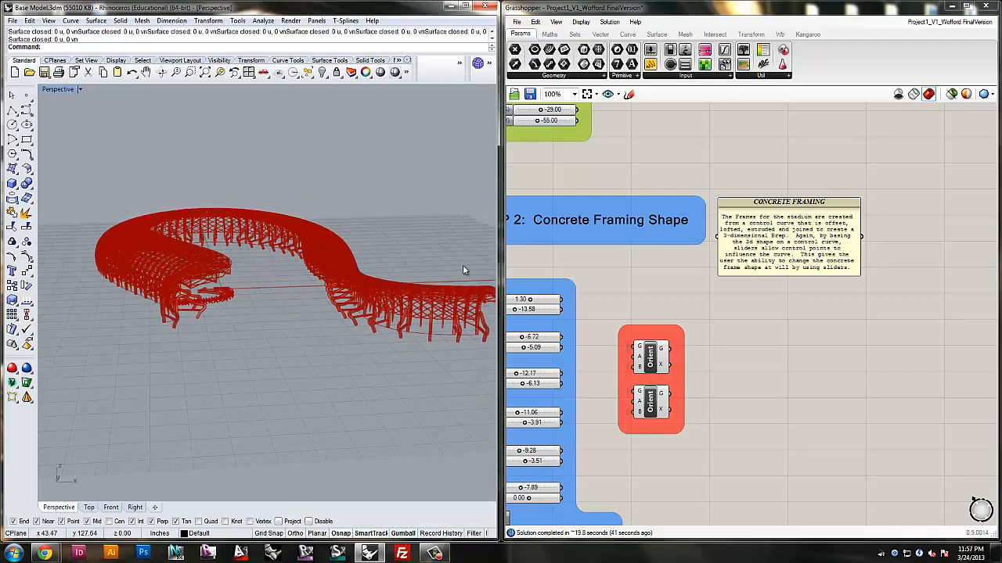
scroll("down", 3)
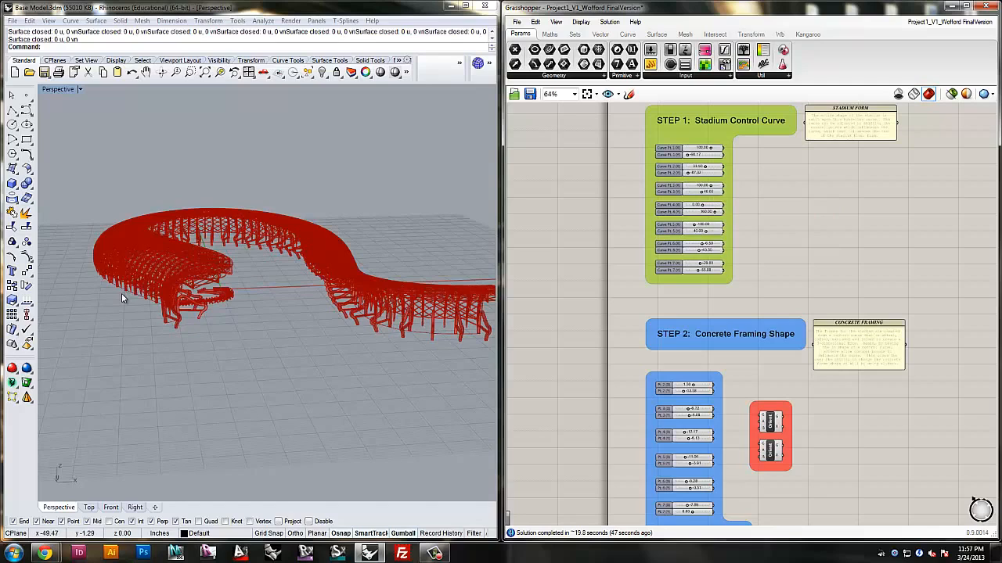
mouse_move(127, 325)
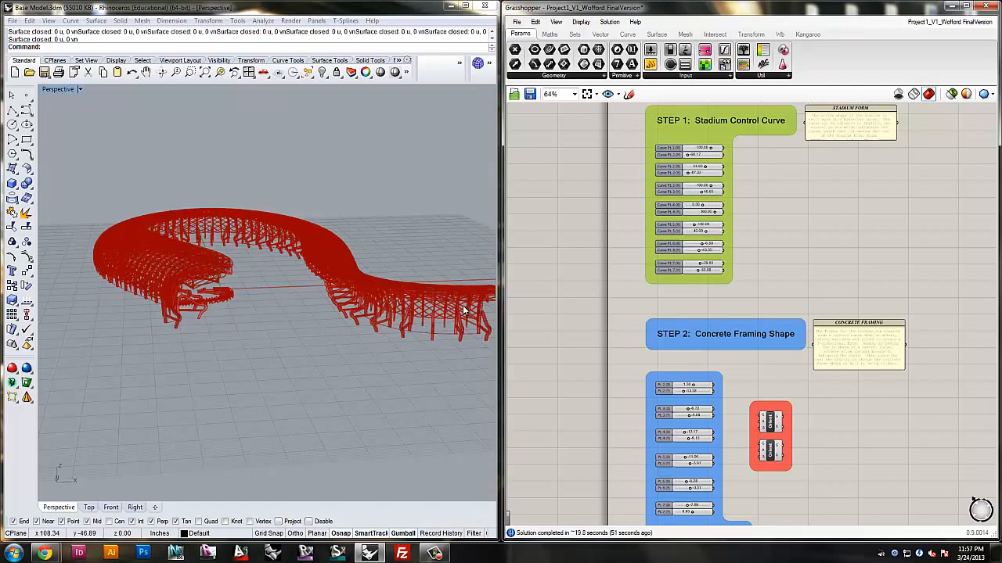
mouse_move(168, 313)
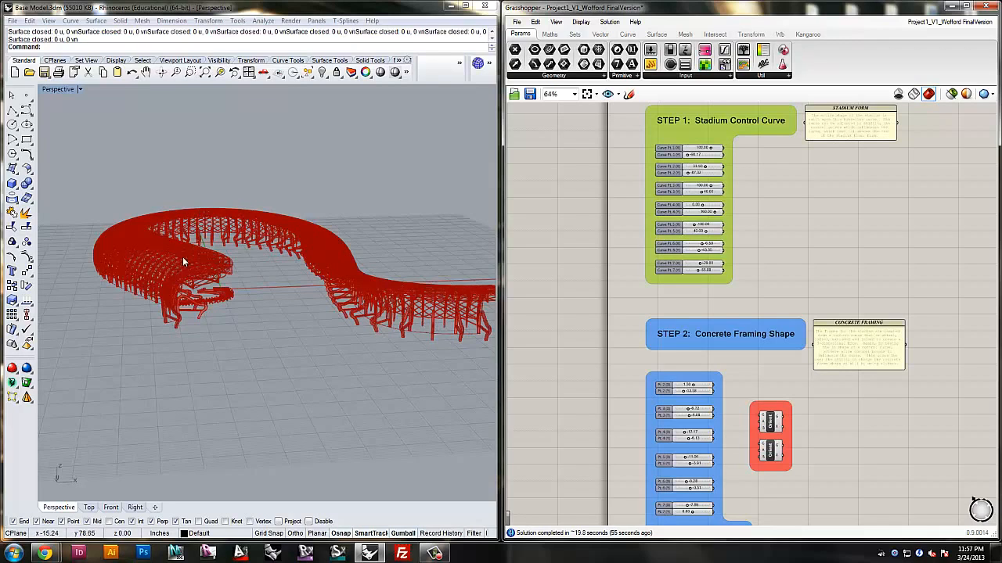
mouse_move(689, 145)
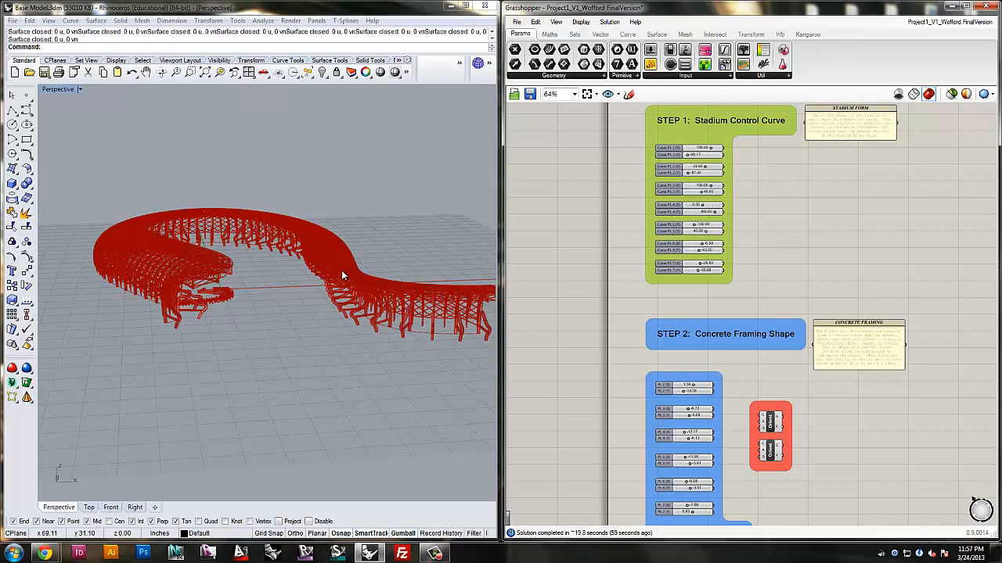
mouse_move(423, 239)
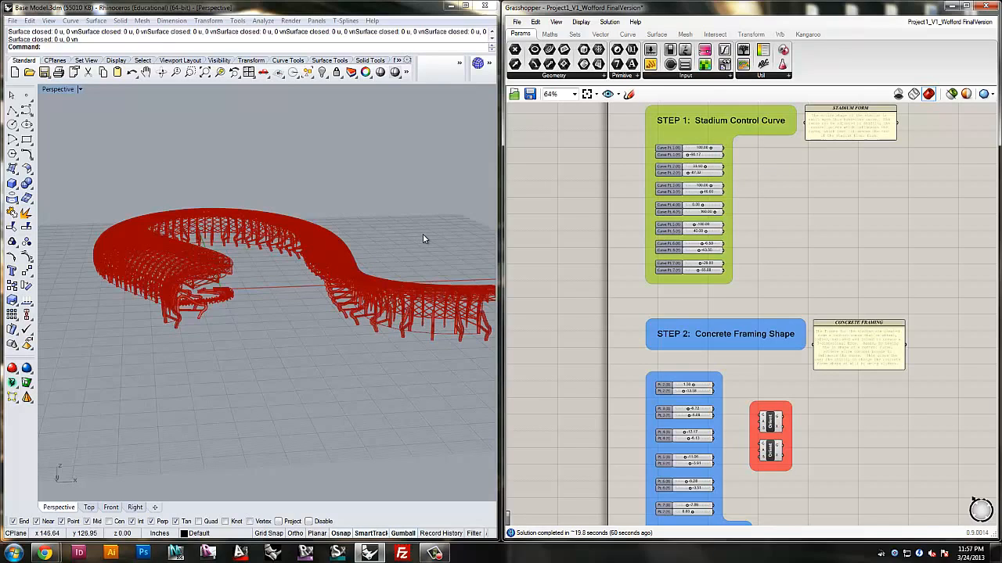
mouse_move(101, 282)
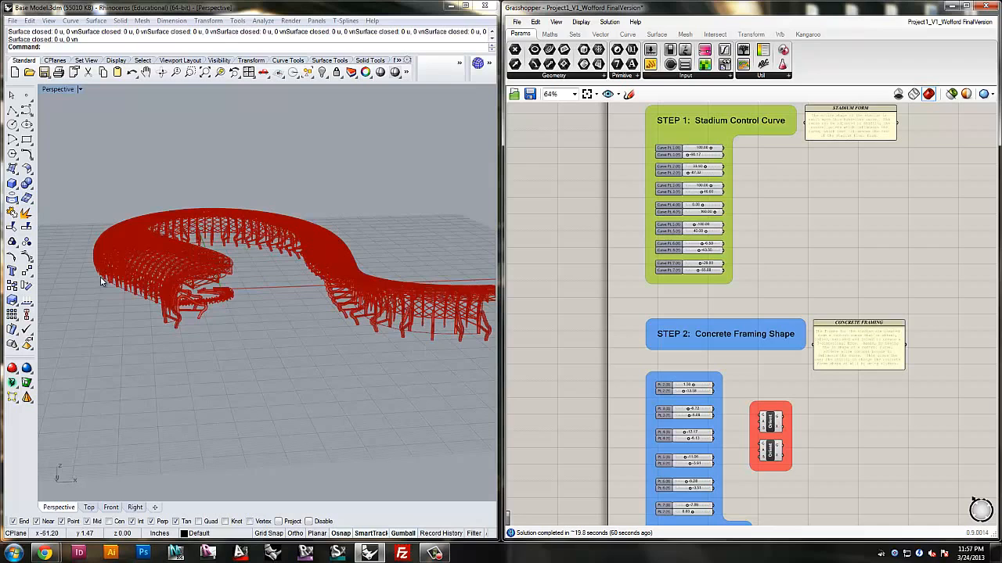
mouse_move(745, 180)
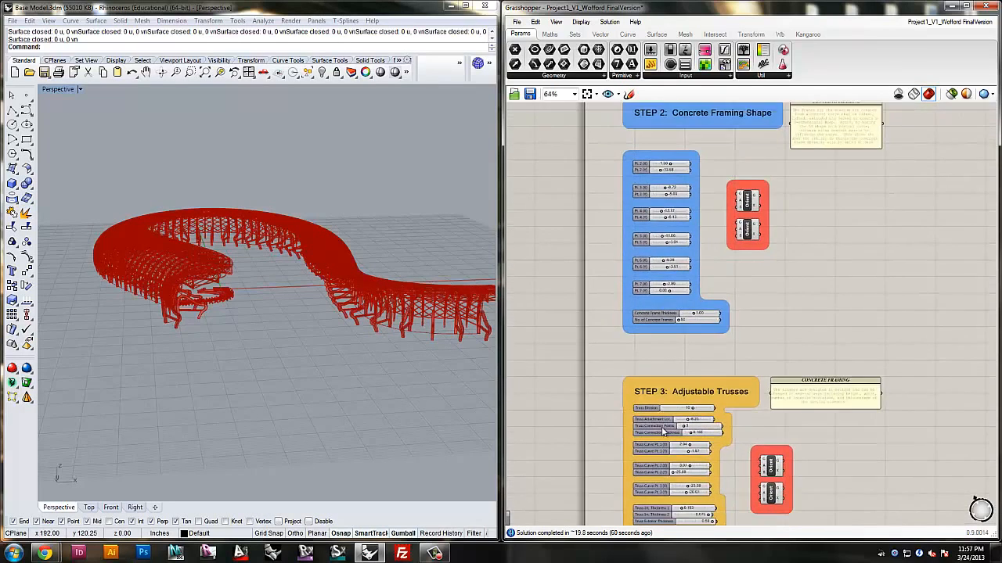
scroll("down", 3)
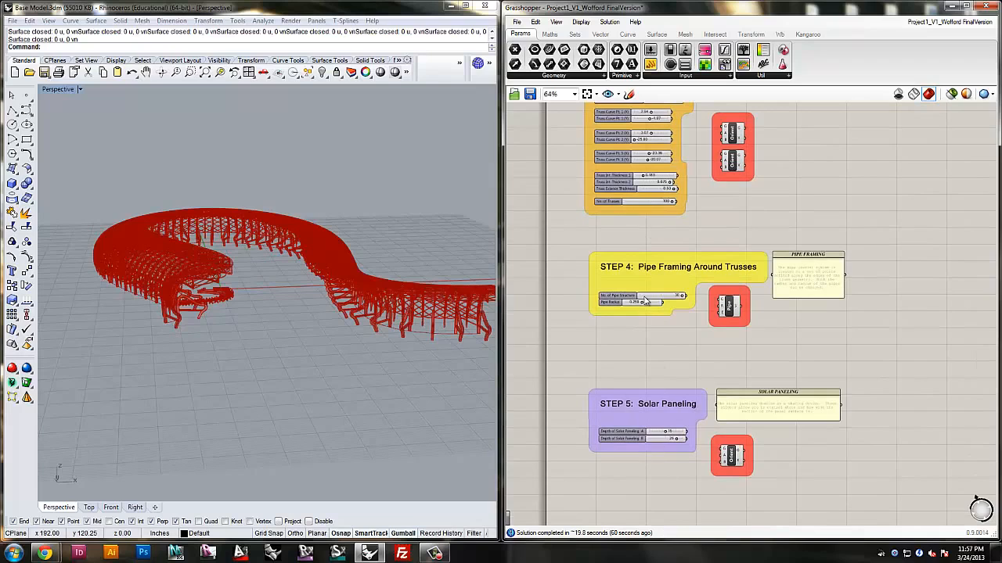
scroll("down", 3)
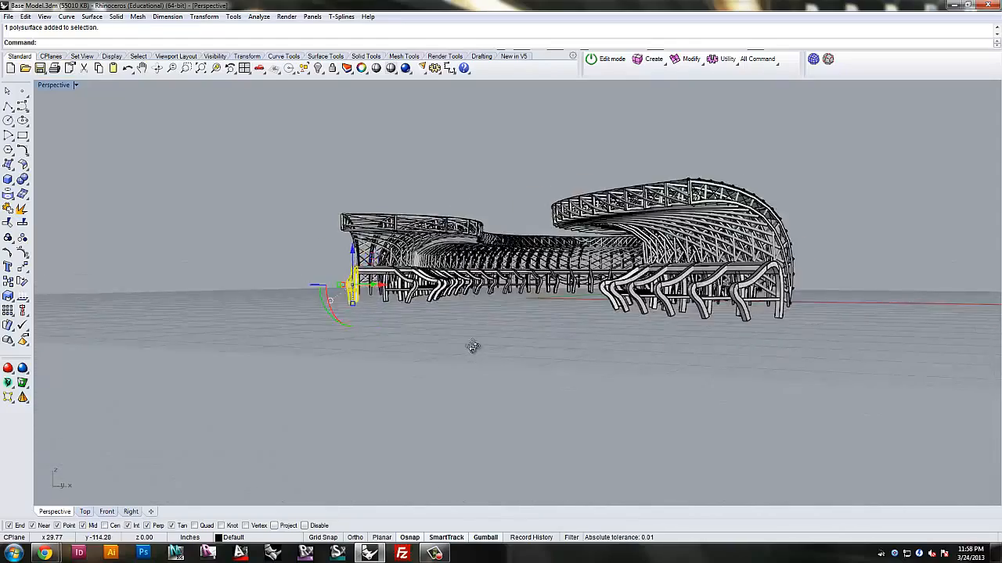
Step: Zoom into the baked stadium to inspect the trusses and pipe framing over the concrete frames
scroll("down", 3)
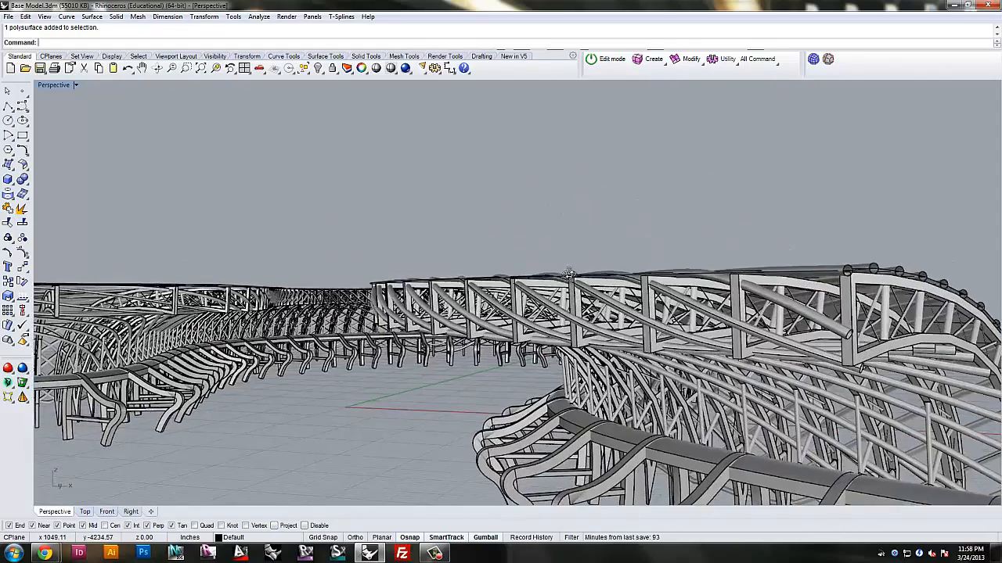